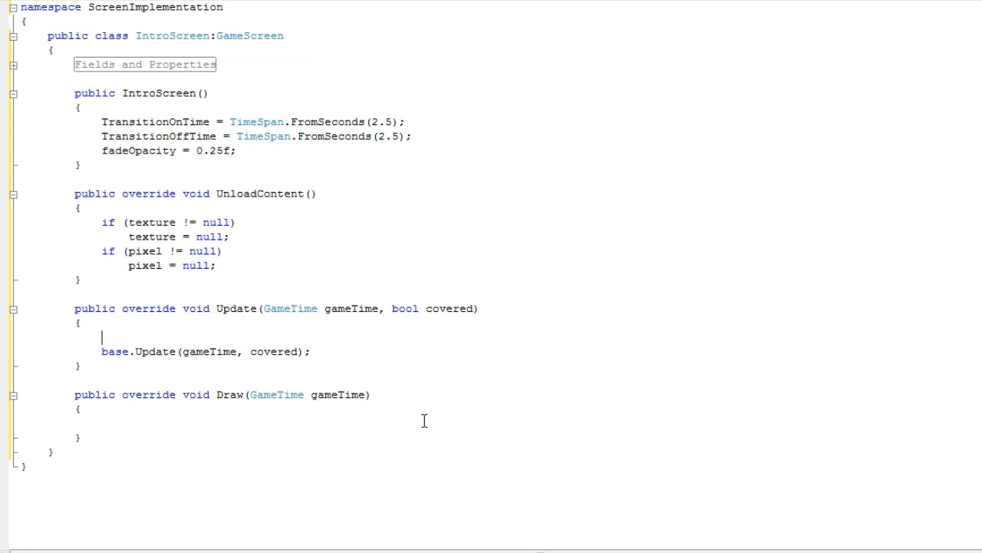
# Step: In Update, add an empty if (ScreenState == ScreenState.Active) block with a line opened inside
pyautogui.write('if(')
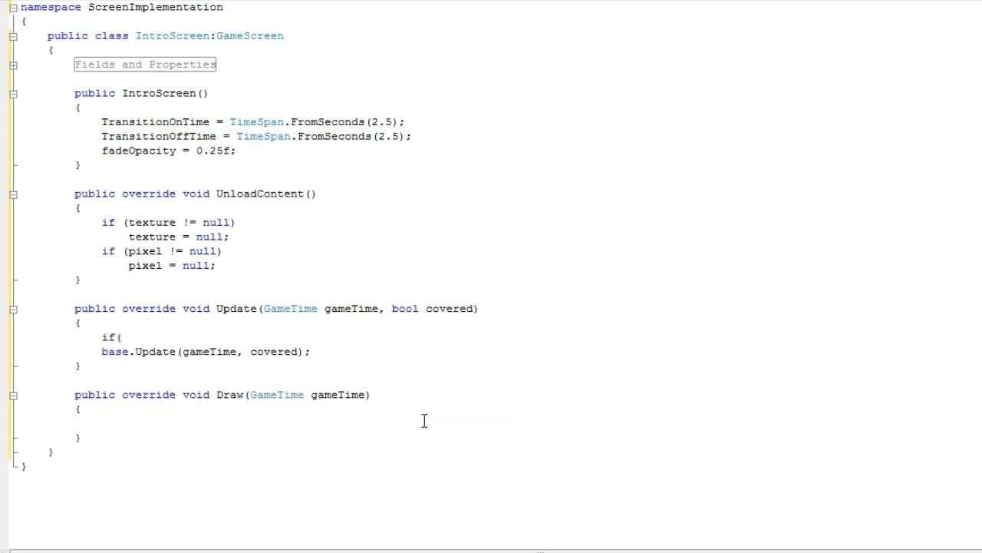
pyautogui.doubleClick(249, 135)
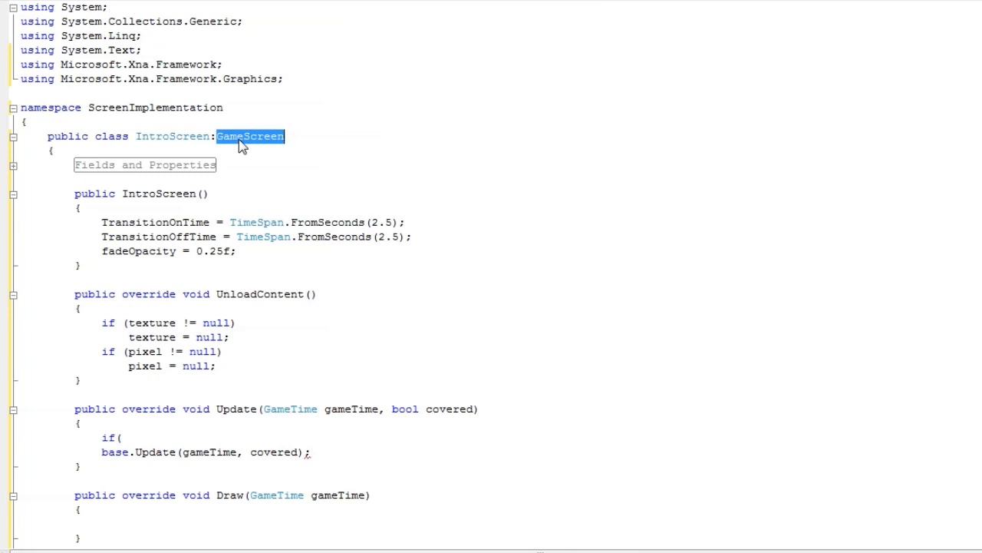
pyautogui.scroll(-3)
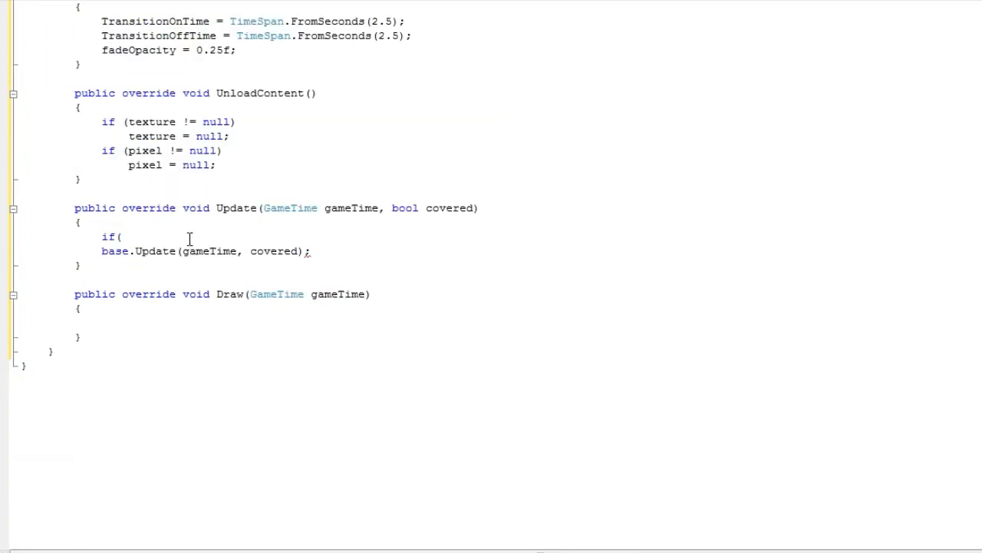
pyautogui.write('ScreenState == ScreenState.Active')
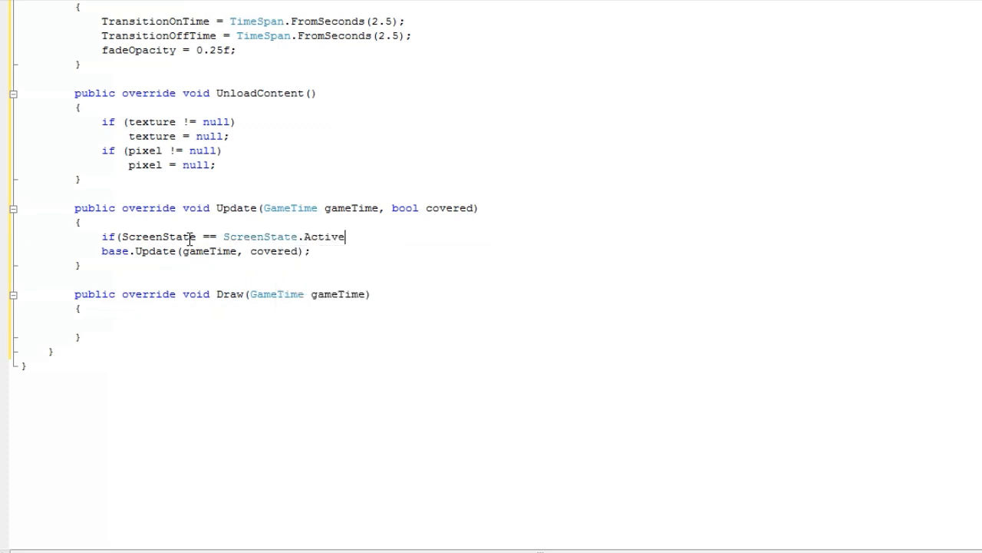
pyautogui.write(')')
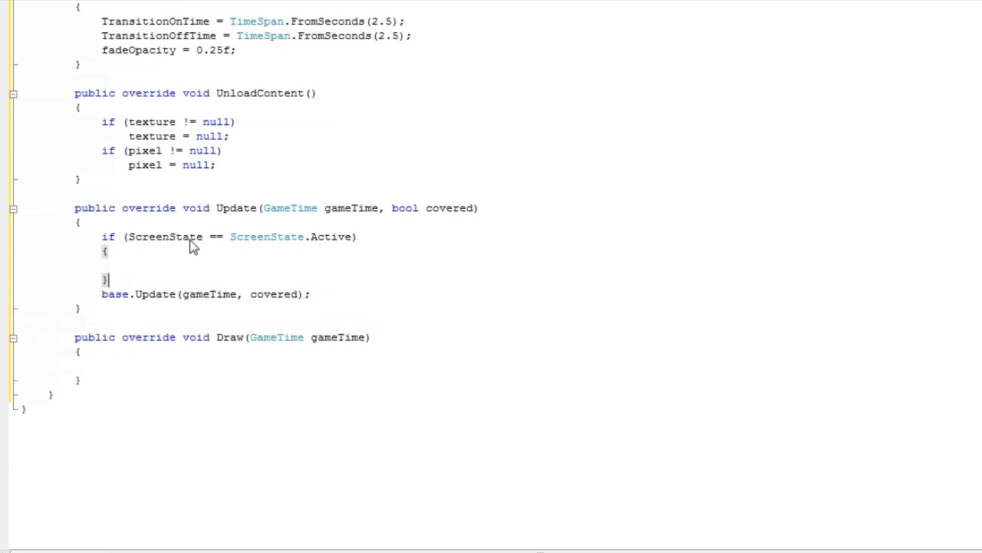
pyautogui.press('Return')
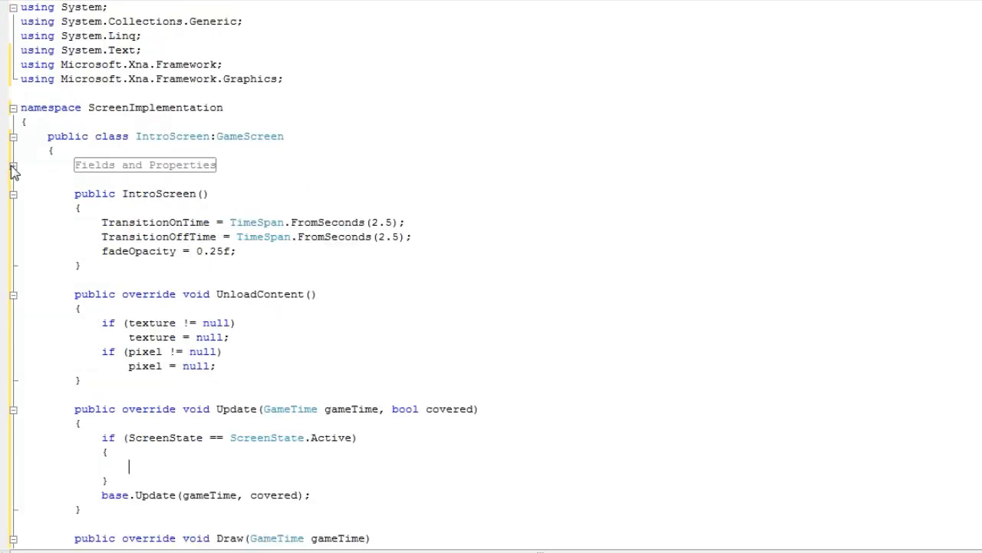
# Step: Inside the active block, subtract the elapsed game time from screenTime
pyautogui.click(13, 164)
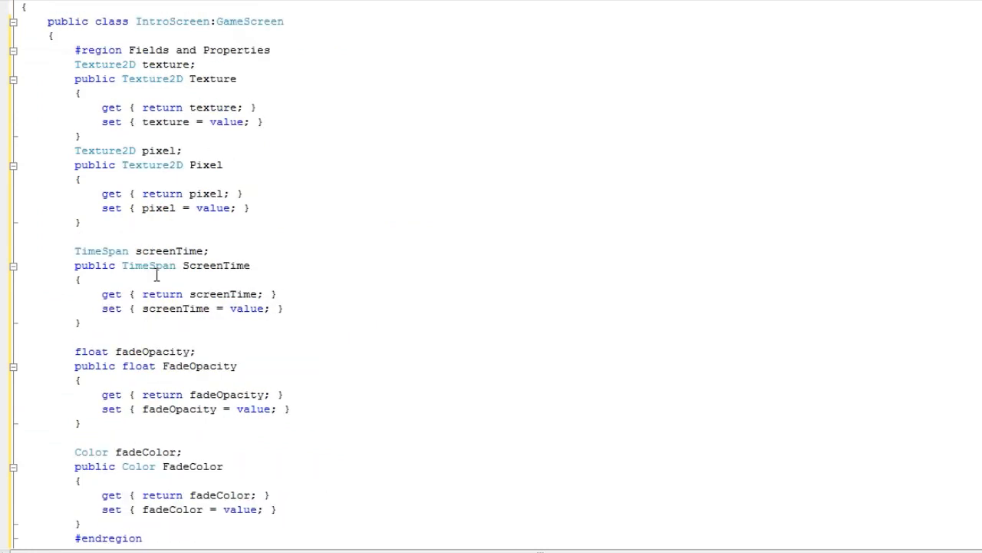
pyautogui.doubleClick(169, 250)
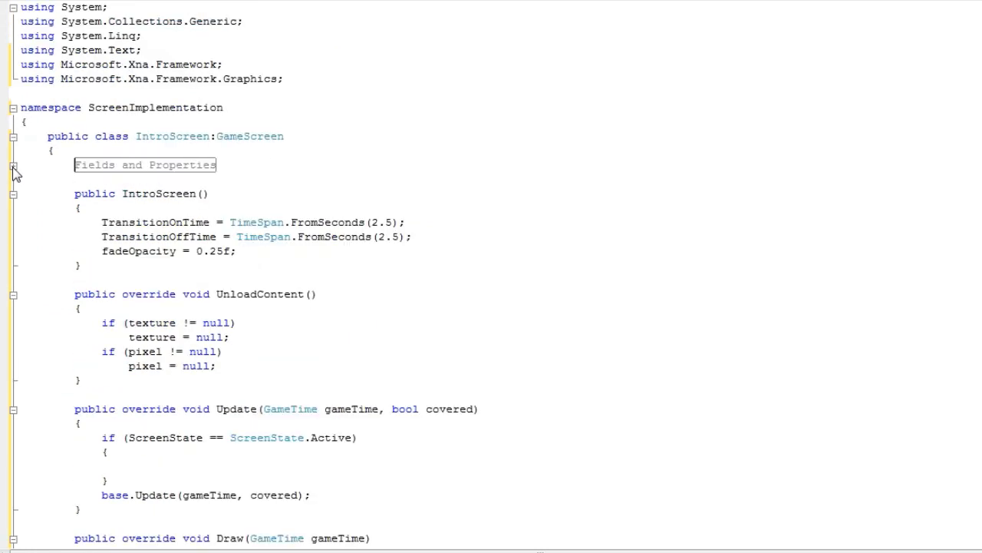
pyautogui.scroll(-3)
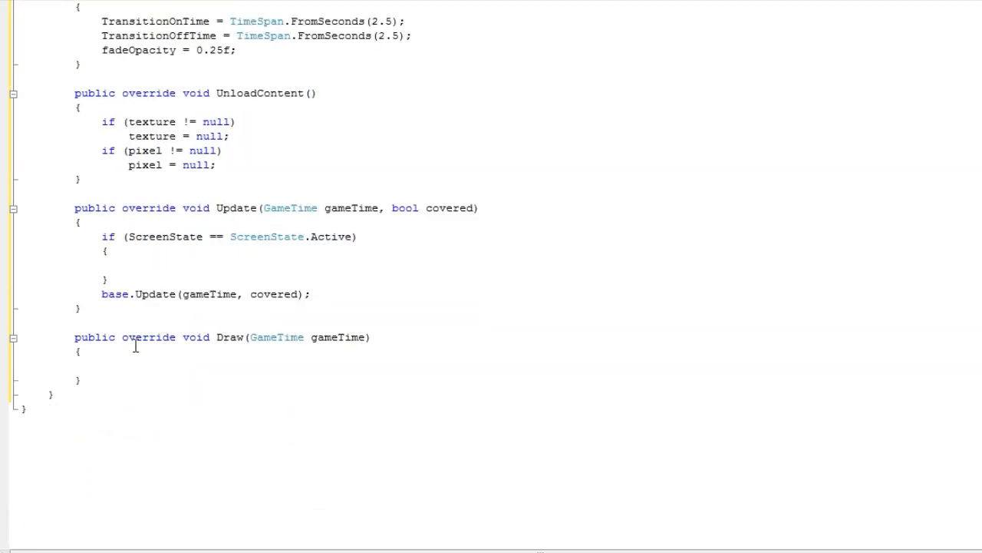
pyautogui.doubleClick(351, 208)
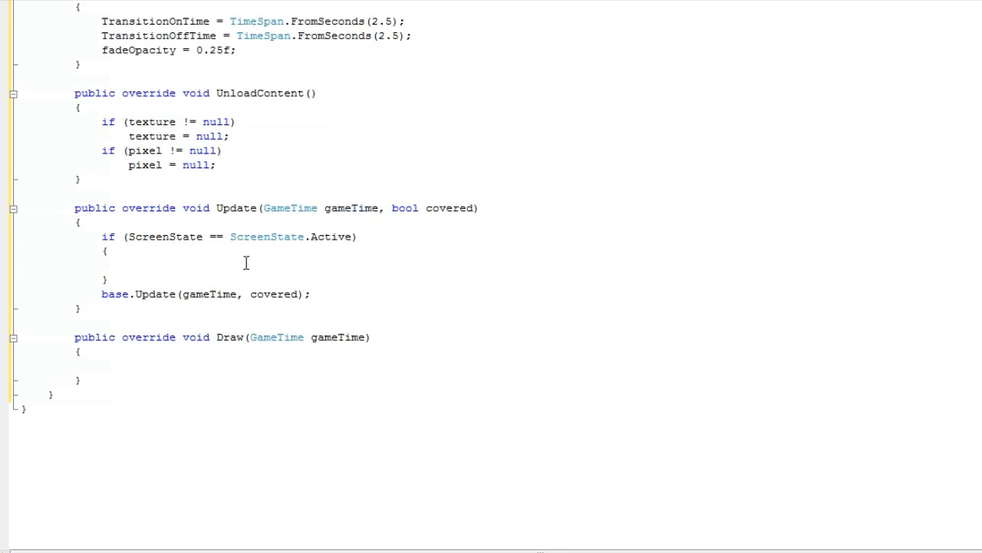
pyautogui.write('screenTime')
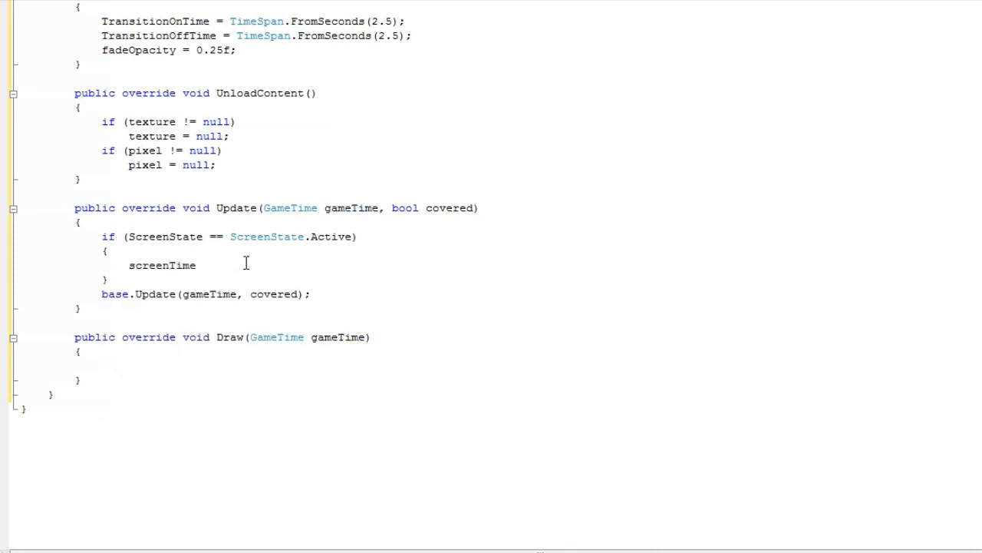
pyautogui.write('= screenTime.Subtract(')
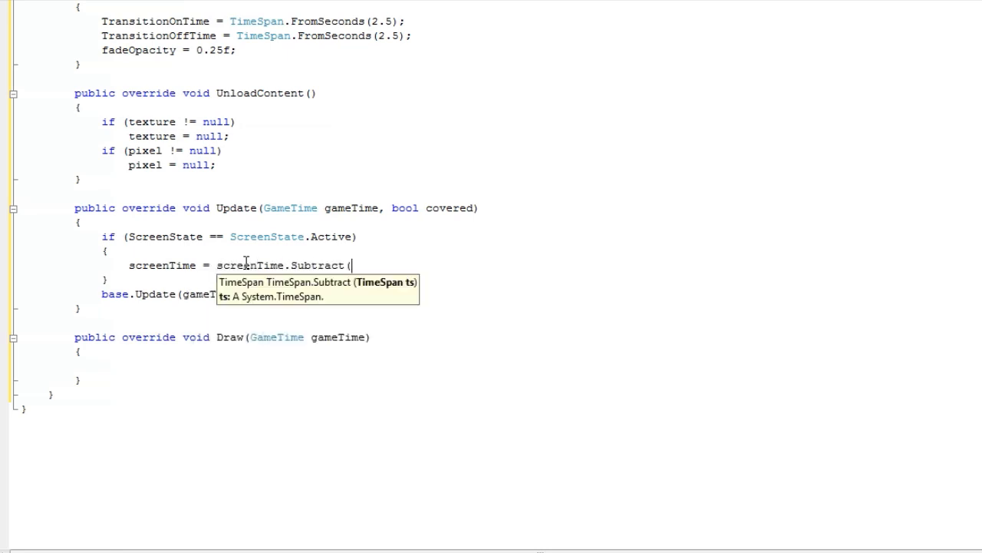
pyautogui.write('gameTime')
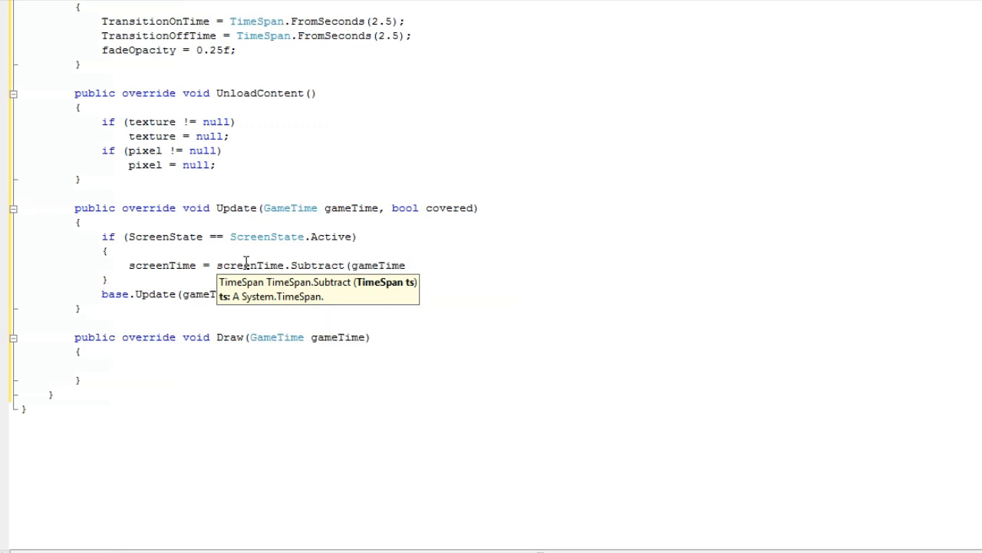
pyautogui.write('.ElapsedGameTime);')
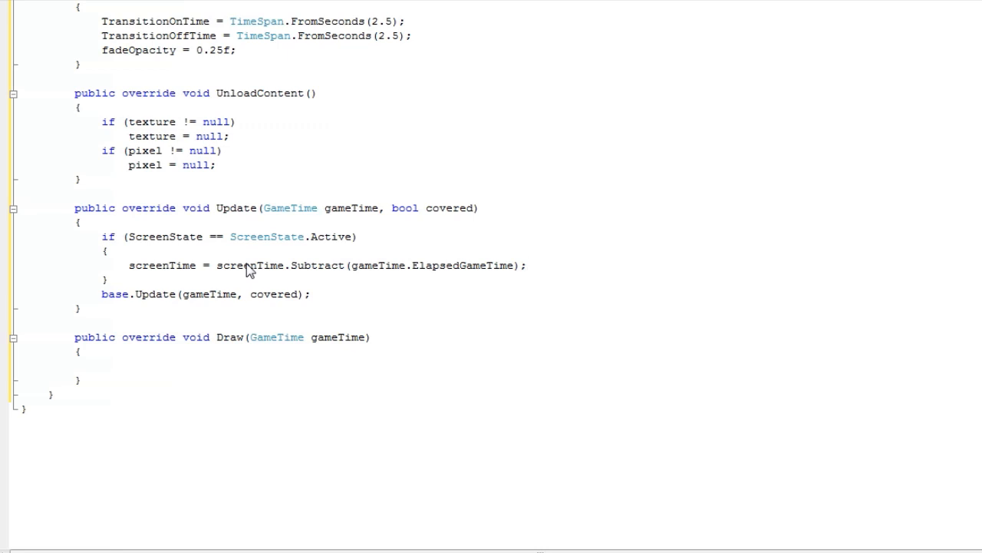
pyautogui.press('enter')
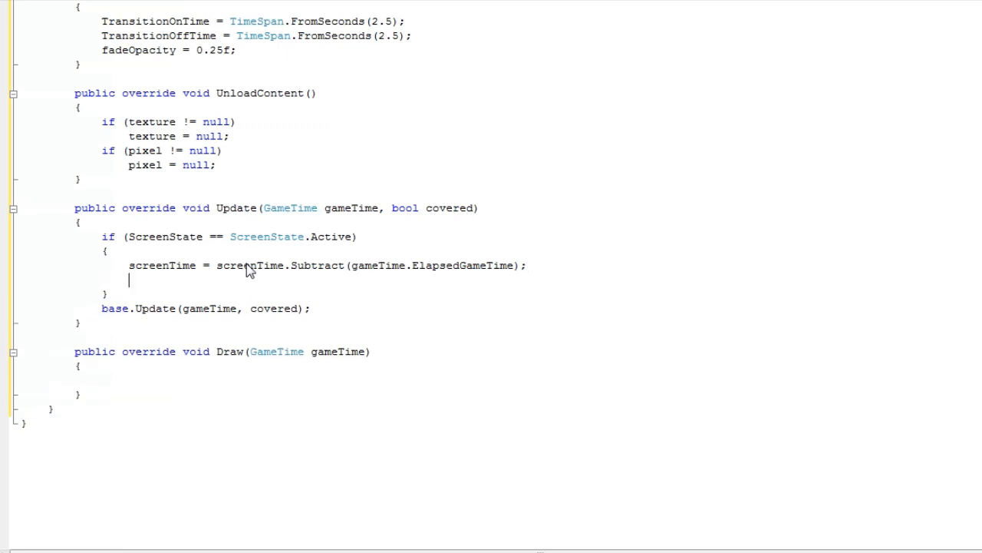
# Step: Add a check calling ExitScreen() when screenTime.TotalSeconds <= 0
pyautogui.write('if(screenTime')
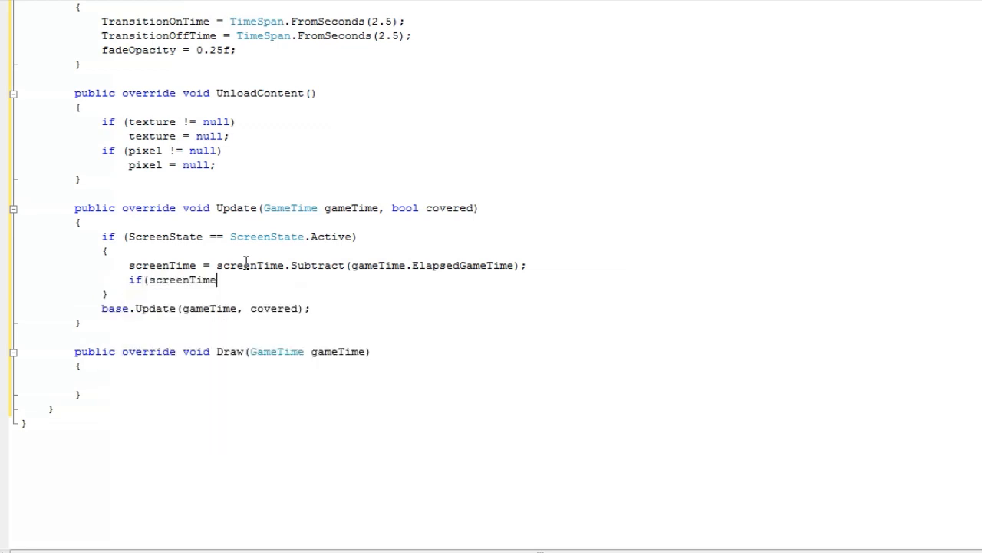
pyautogui.write('.')
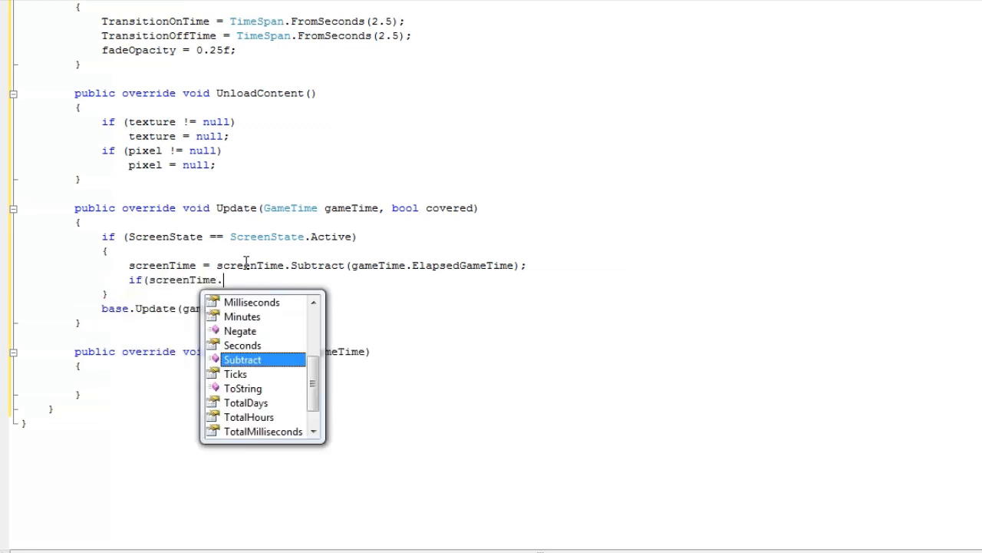
pyautogui.write('totals')
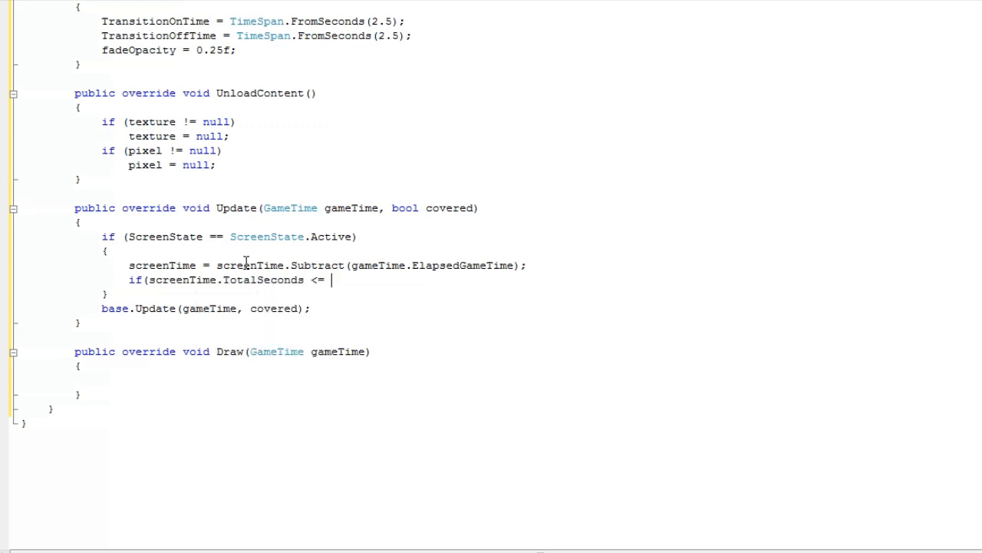
pyautogui.write('0)')
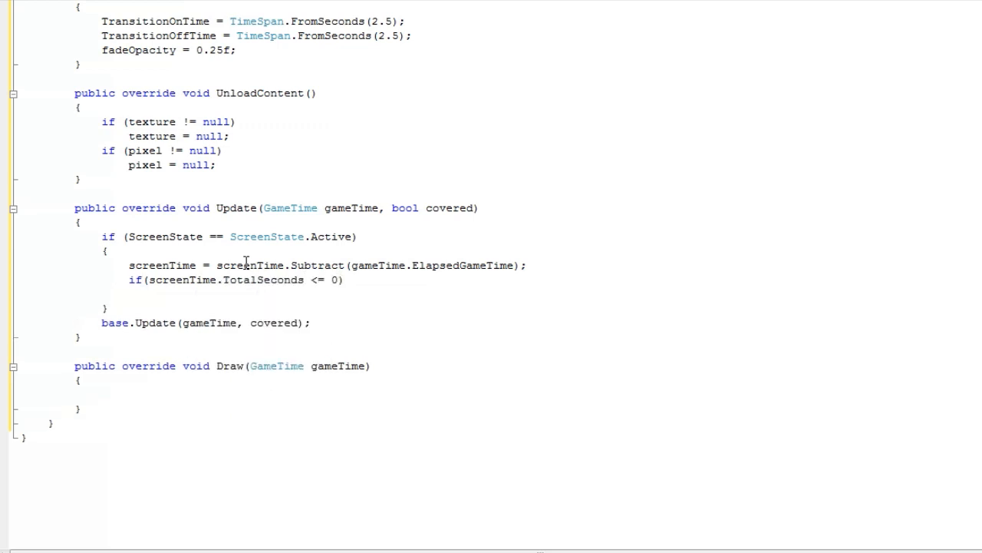
pyautogui.write('ExitScreen()')
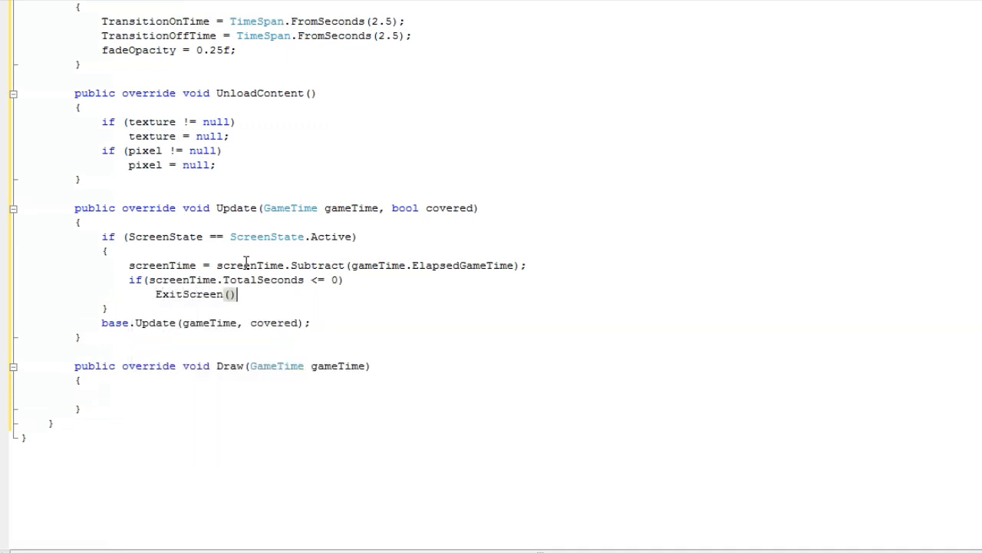
pyautogui.write(';')
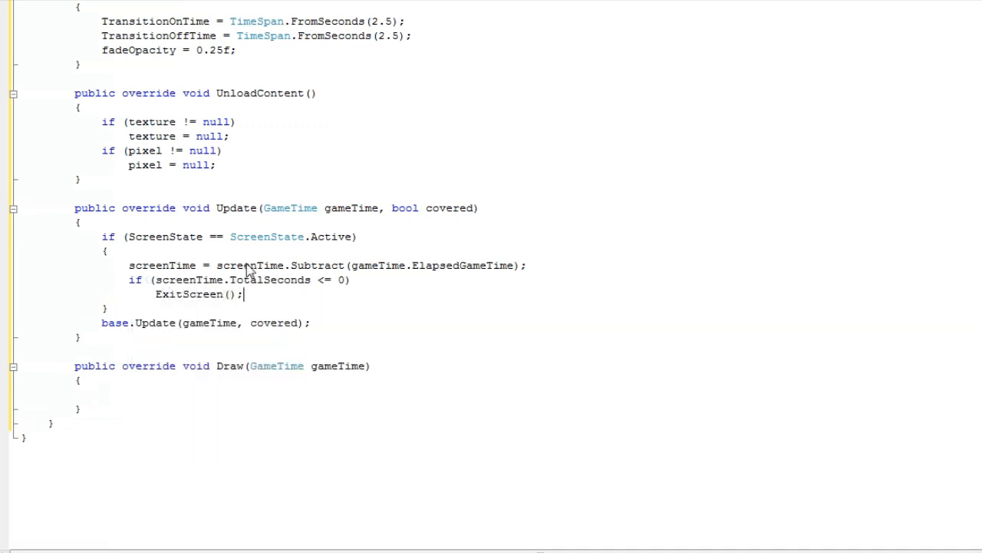
pyautogui.moveTo(46, 294)
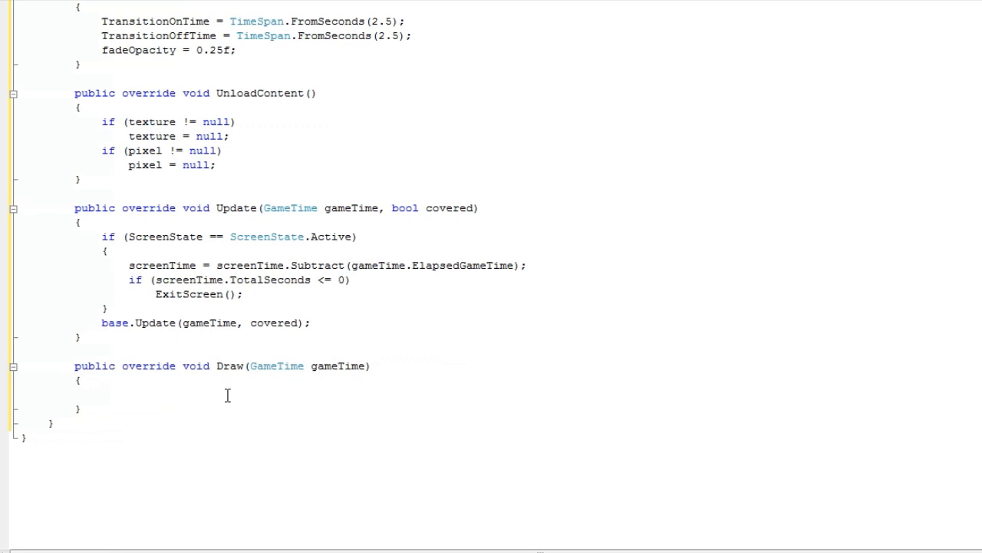
pyautogui.click(102, 394)
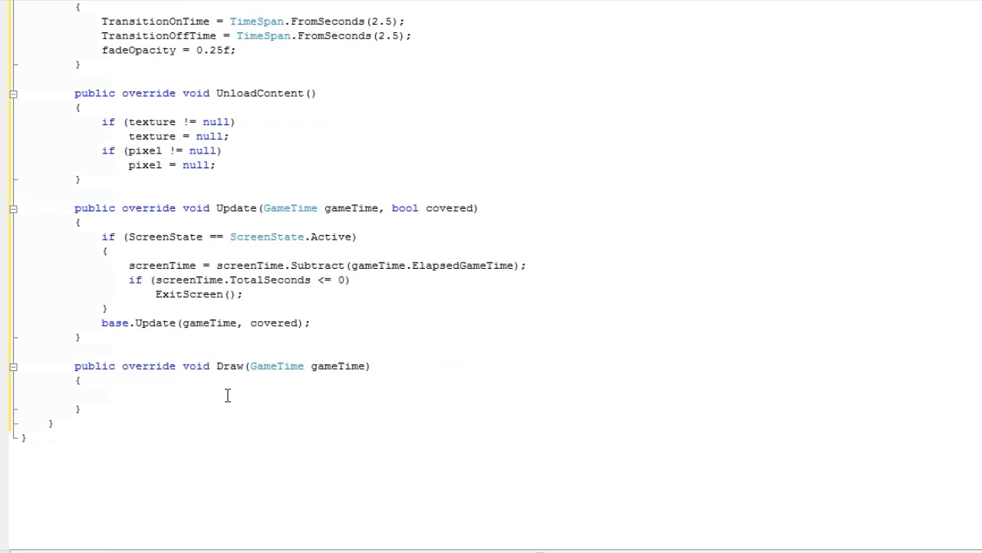
pyautogui.click(102, 393)
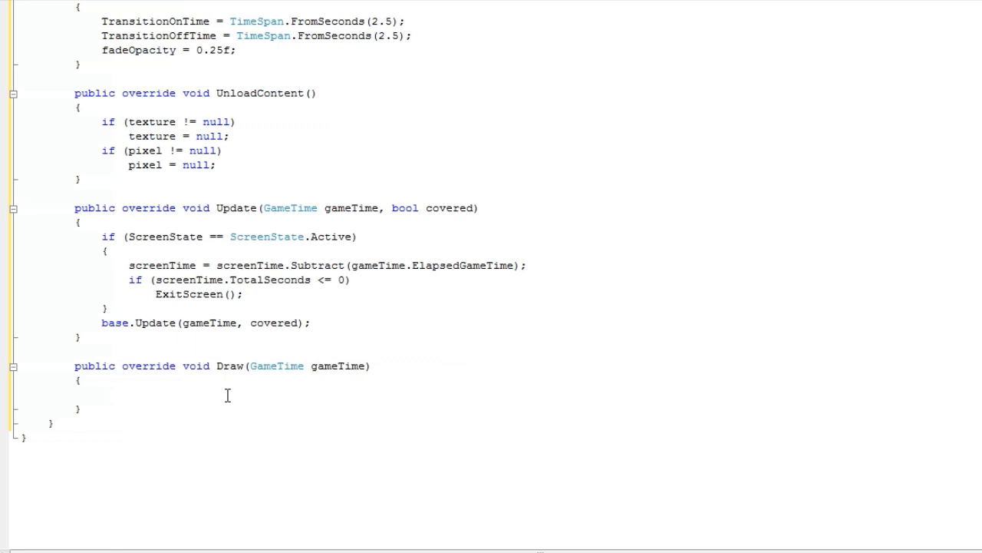
# Step: Start the Draw line SpriteBatch spriteBatch = ScreenManager. using IntelliSense
pyautogui.write('SpriteBatch')
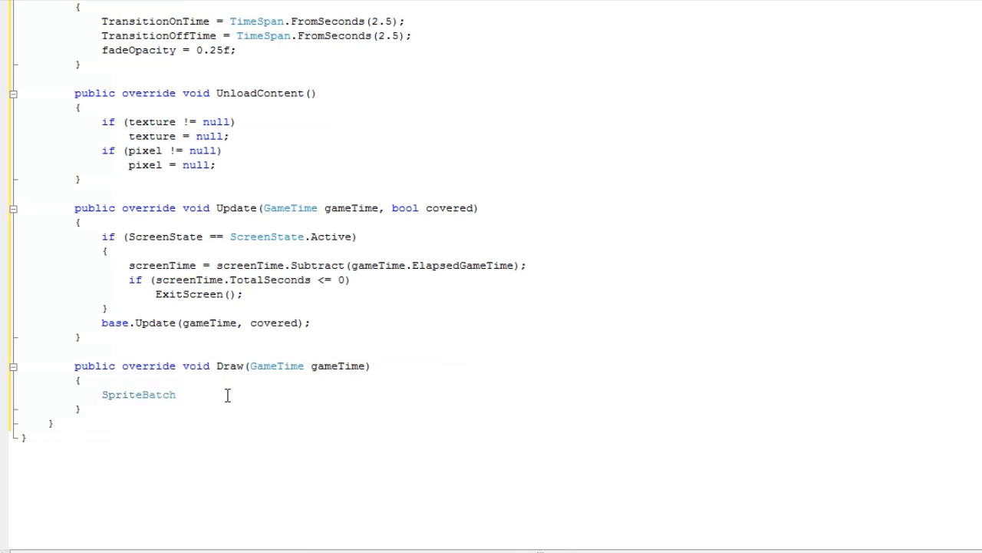
pyautogui.write('spri')
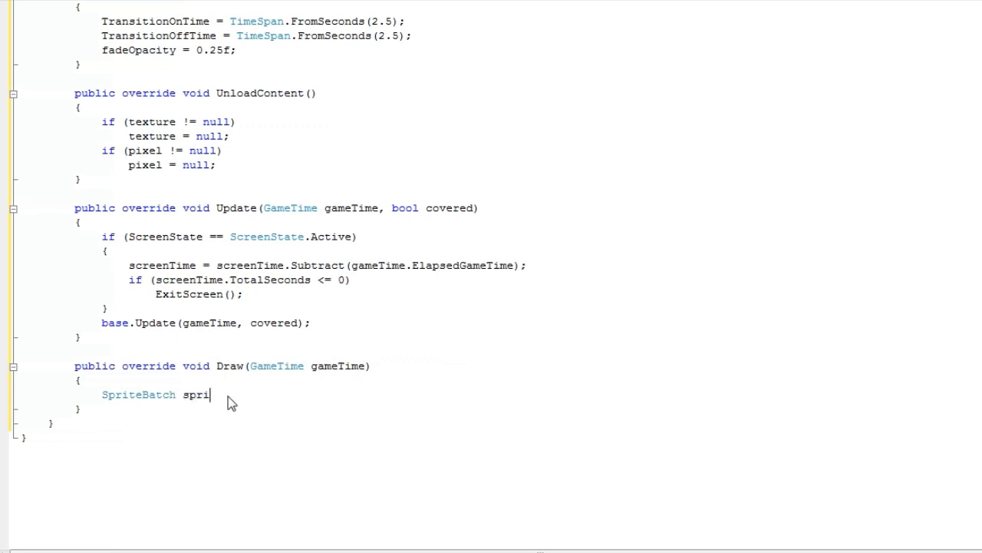
pyautogui.write('teBatch =')
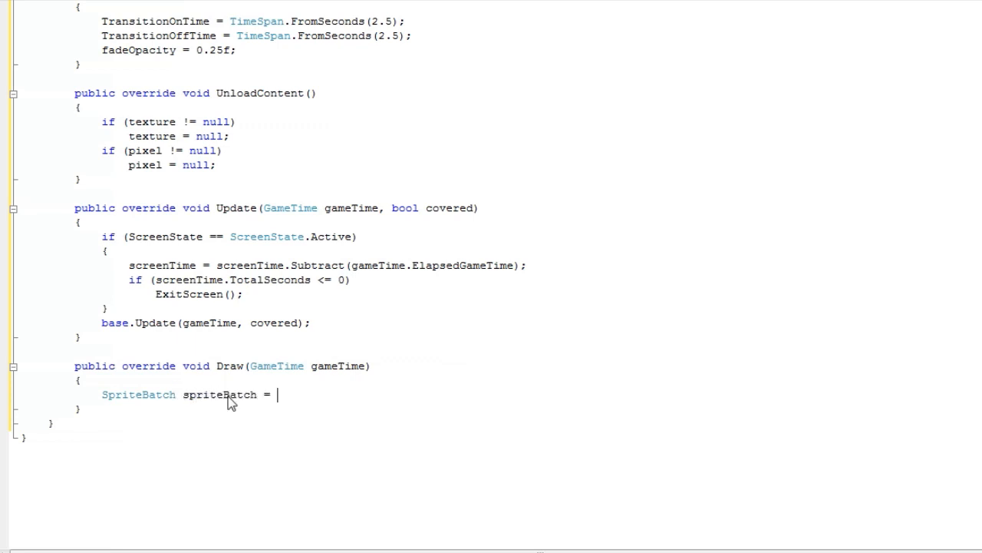
pyautogui.write('ScreenManager')
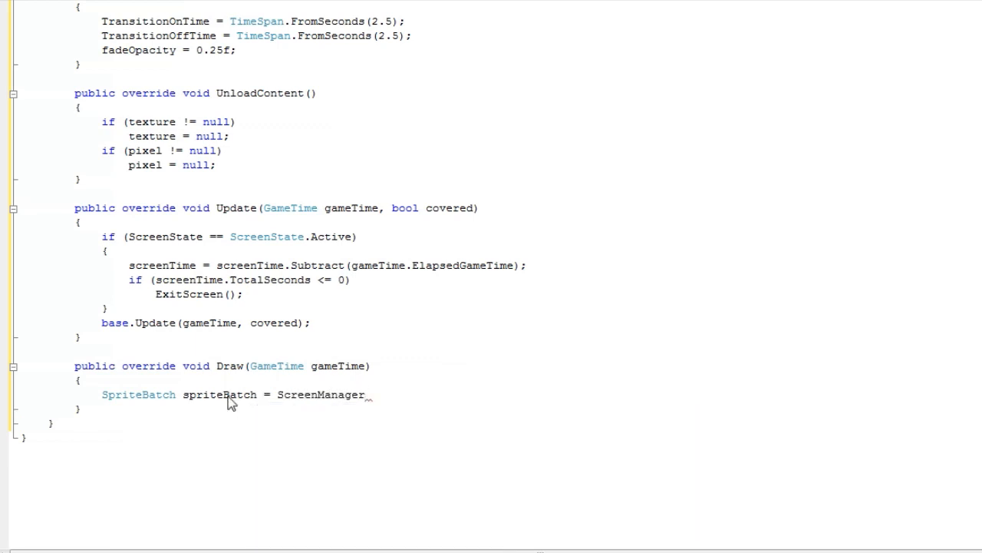
pyautogui.write('.')
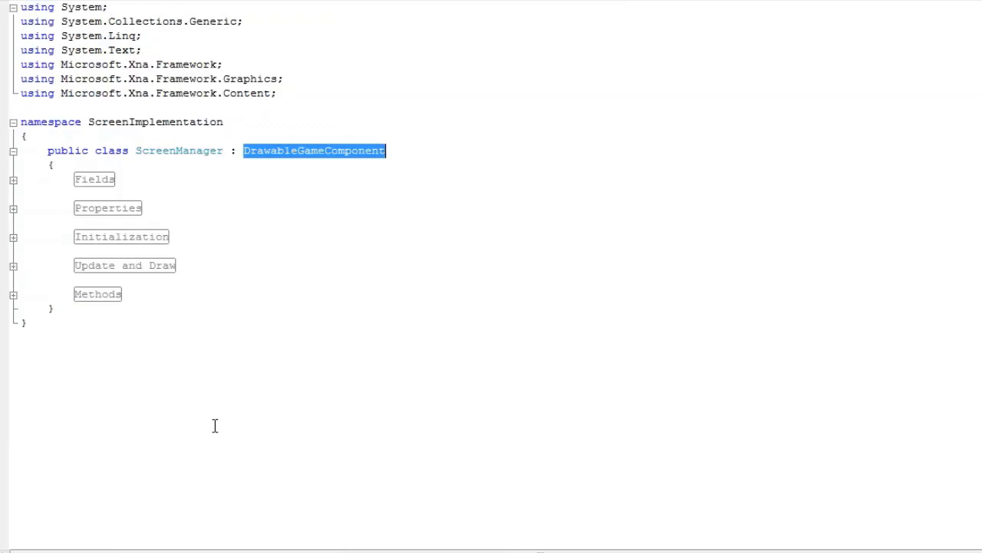
pyautogui.click(13, 295)
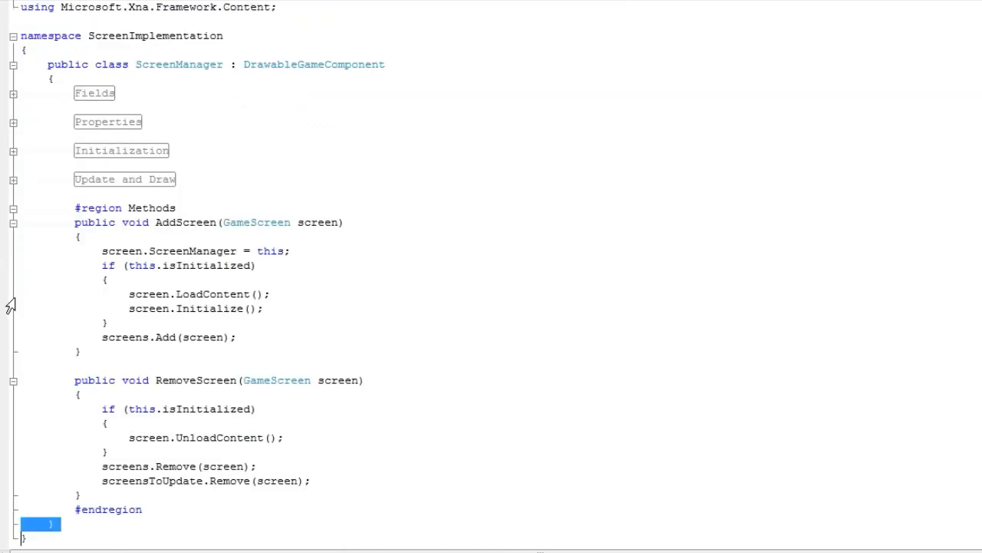
pyautogui.doubleClick(185, 222)
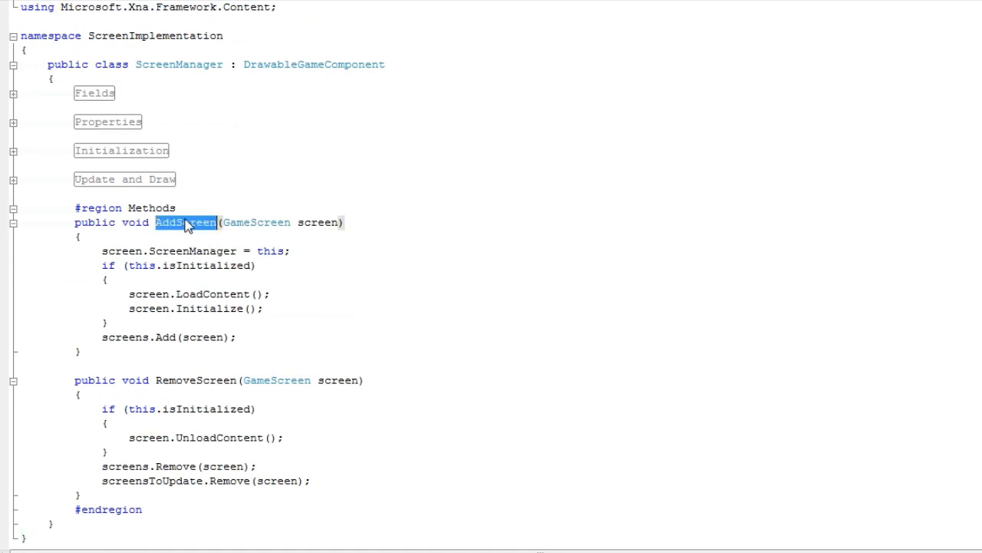
pyautogui.doubleClick(122, 250)
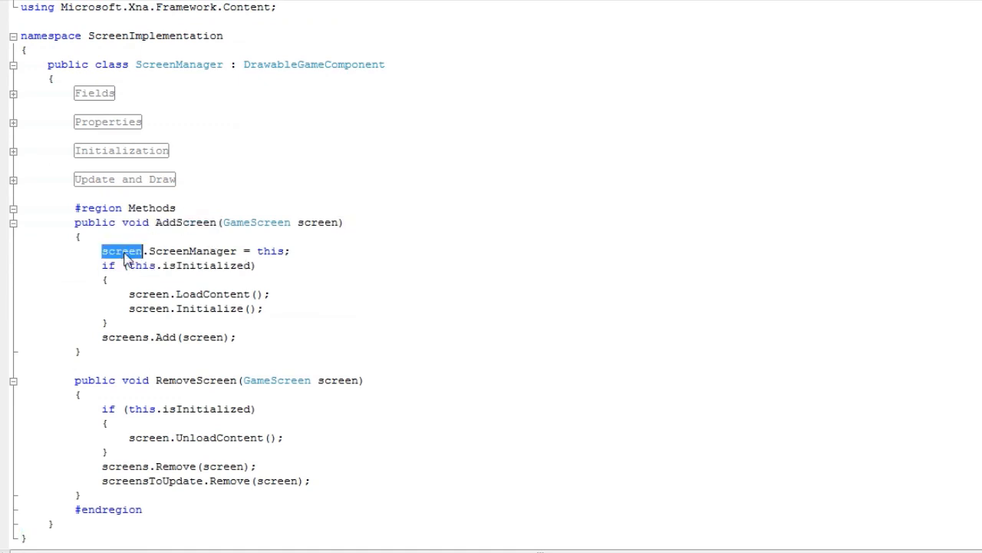
pyautogui.doubleClick(192, 250)
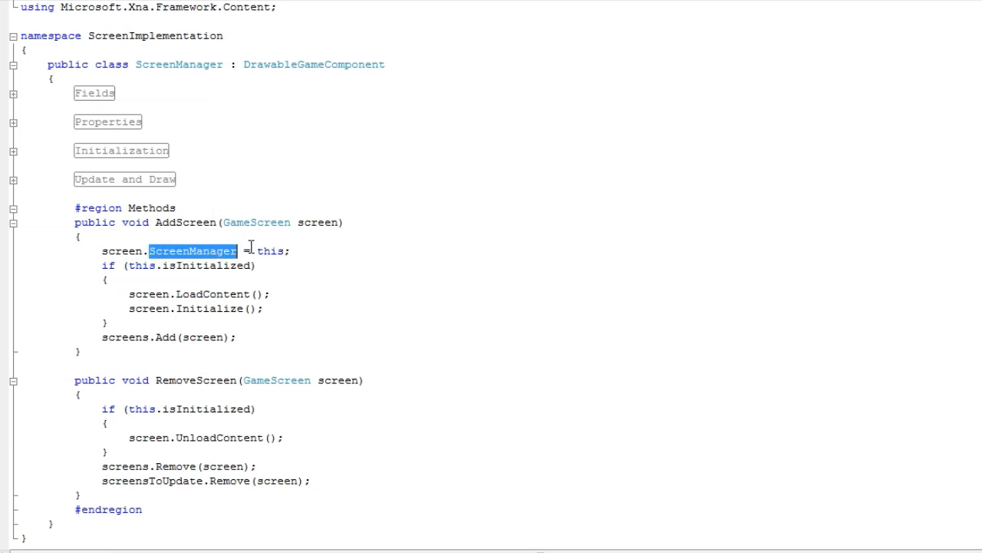
pyautogui.doubleClick(270, 250)
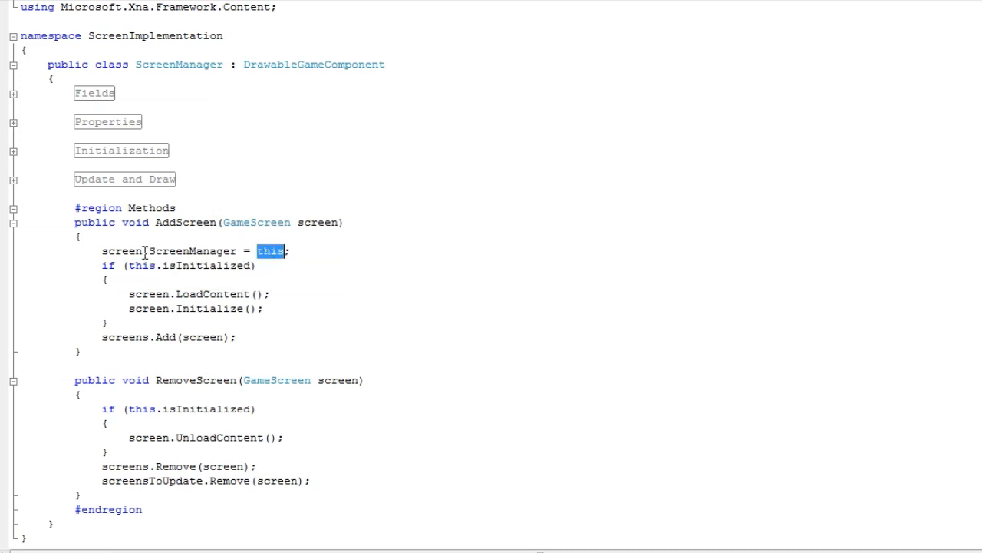
pyautogui.doubleClick(193, 251)
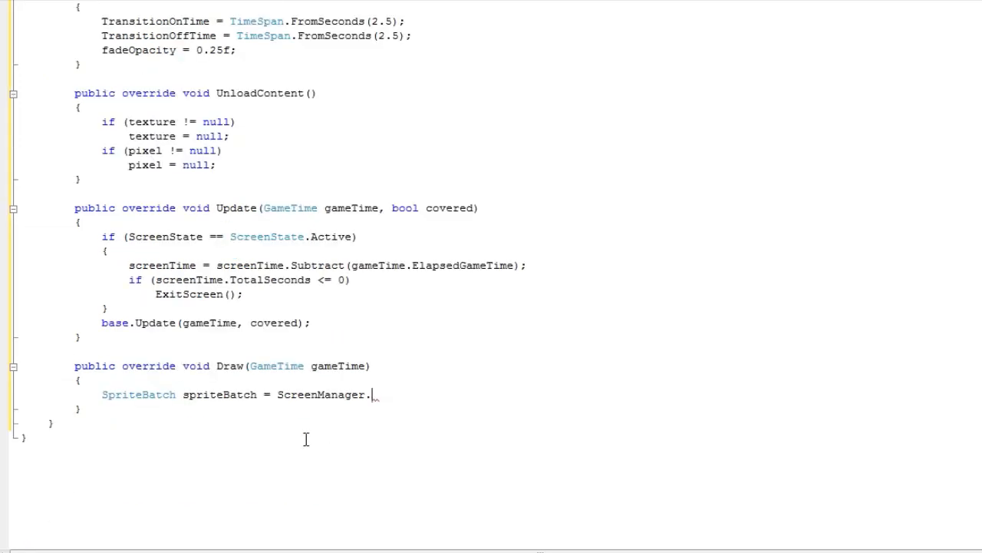
# Step: Complete SpriteBatch spriteBatch = ScreenManager.SpriteBatch; and highlight the spriteBatch and SpriteBatch identifiers
pyautogui.write('.')
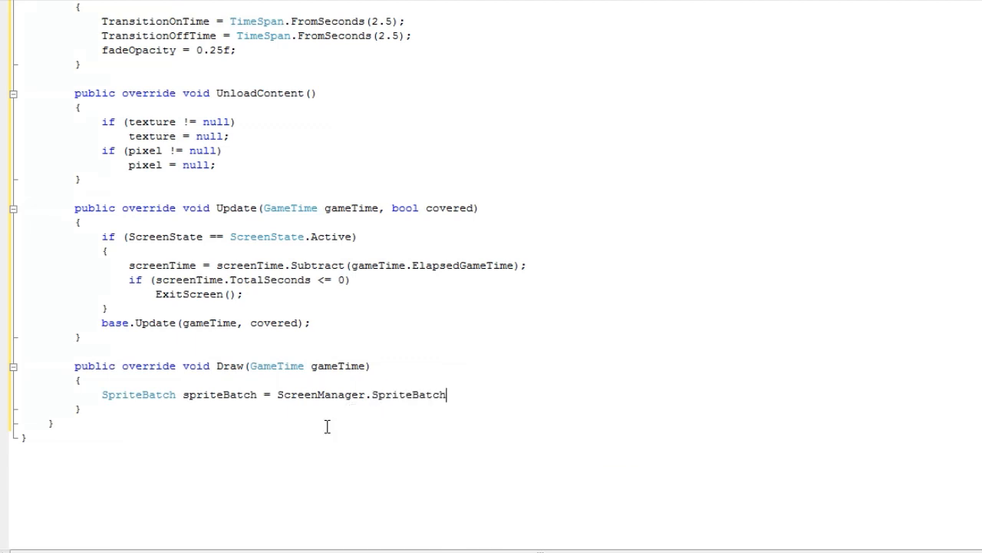
pyautogui.write(';')
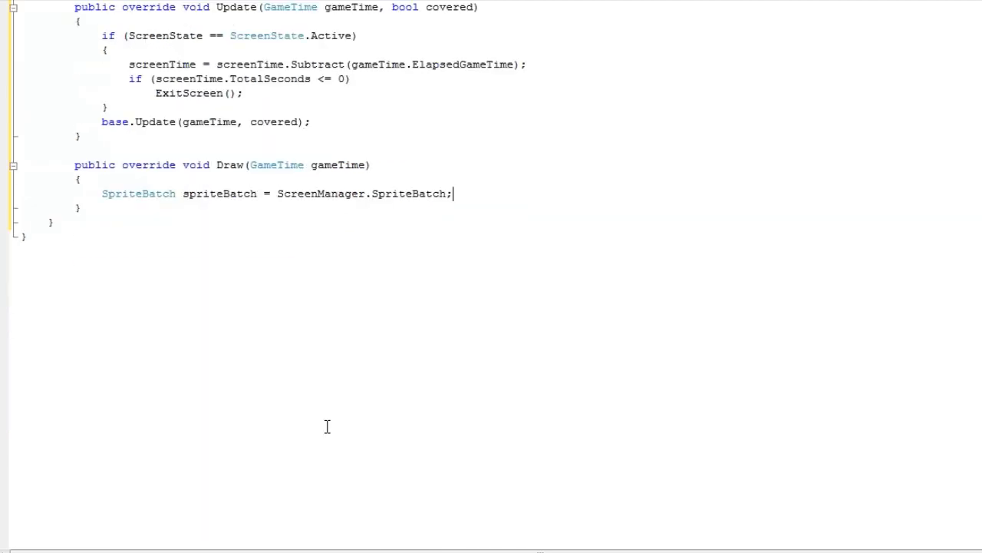
pyautogui.scroll(3)
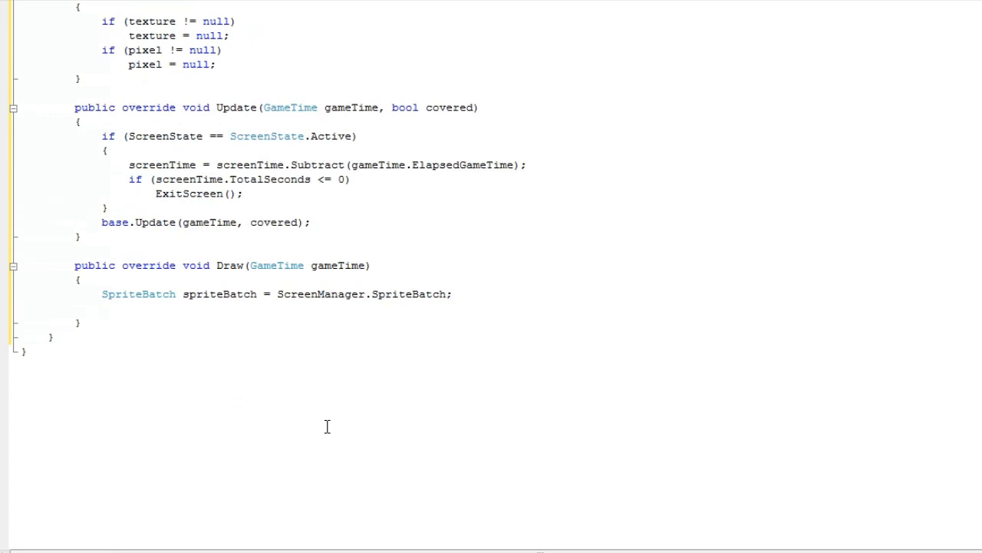
pyautogui.click(511, 302)
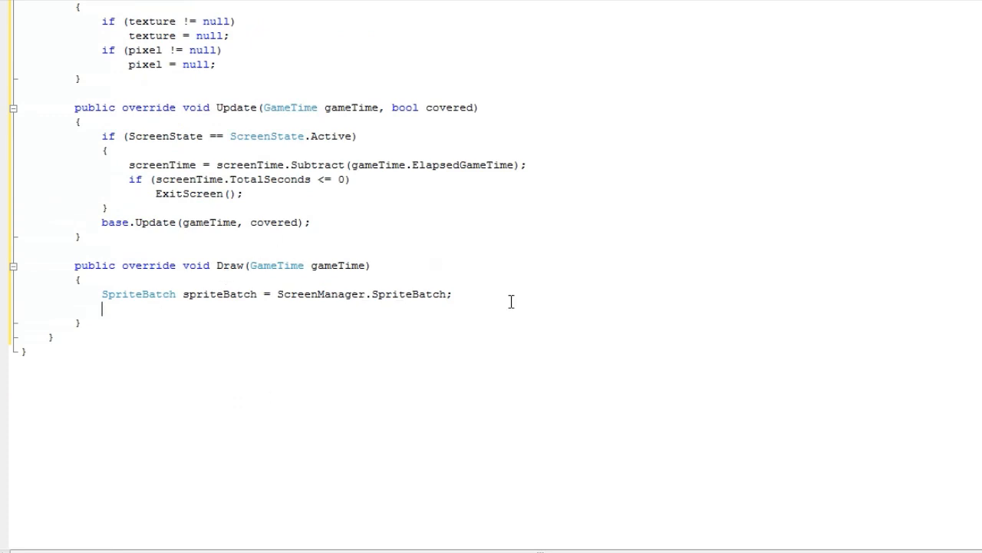
pyautogui.moveTo(208, 290)
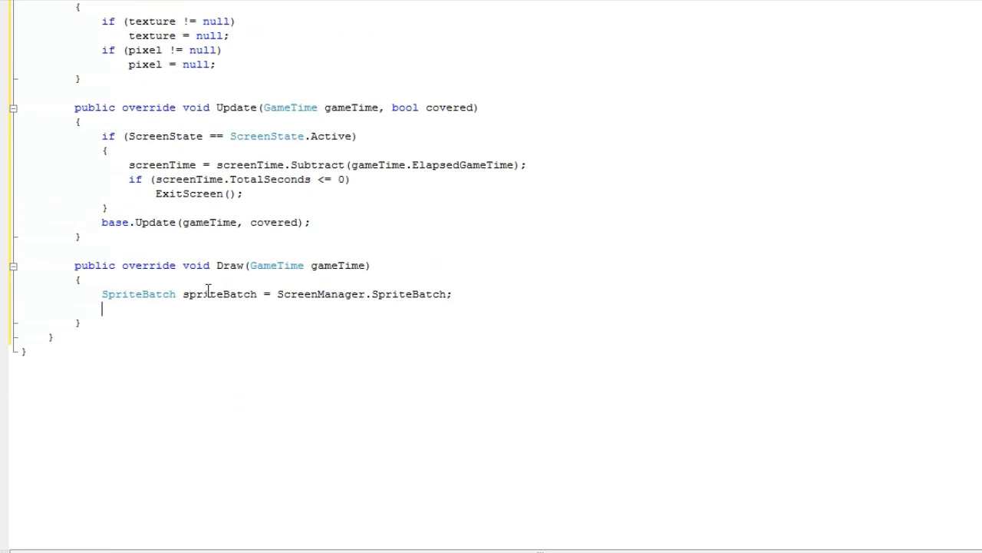
pyautogui.doubleClick(218, 294)
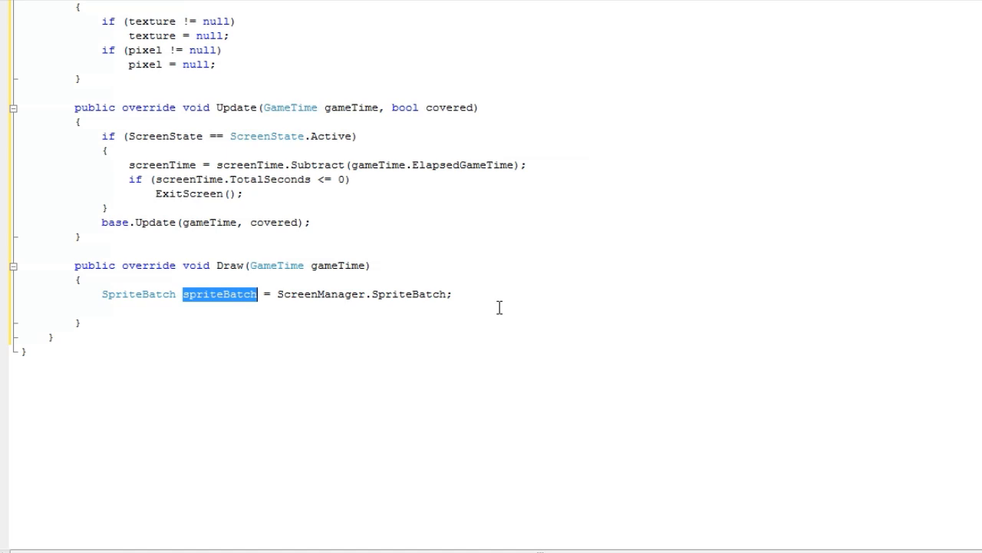
pyautogui.moveTo(407, 293)
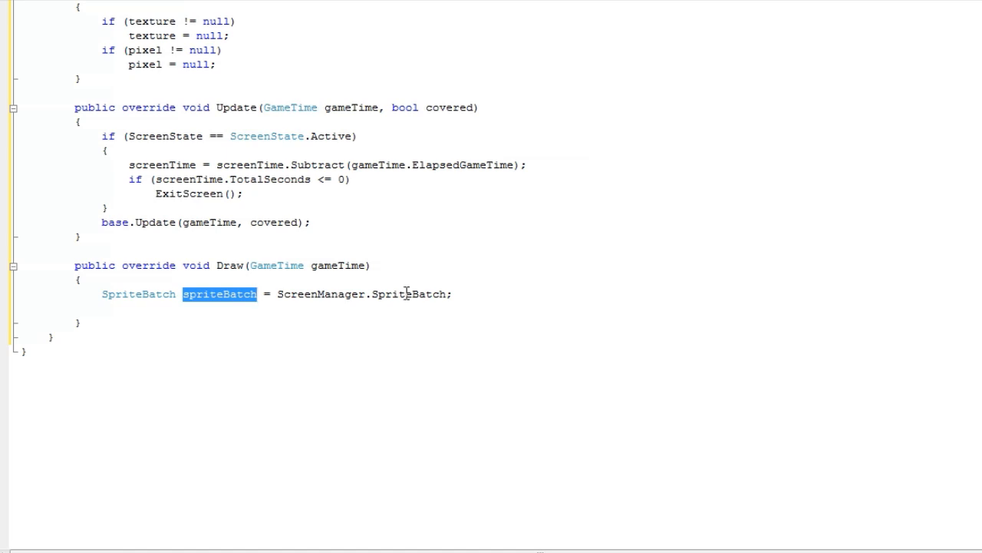
pyautogui.moveTo(287, 247)
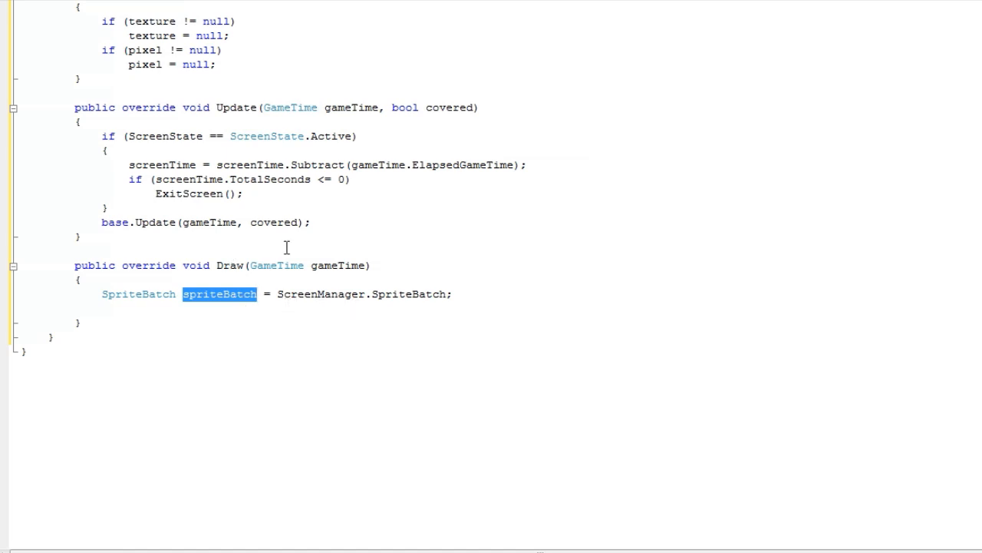
pyautogui.doubleClick(409, 294)
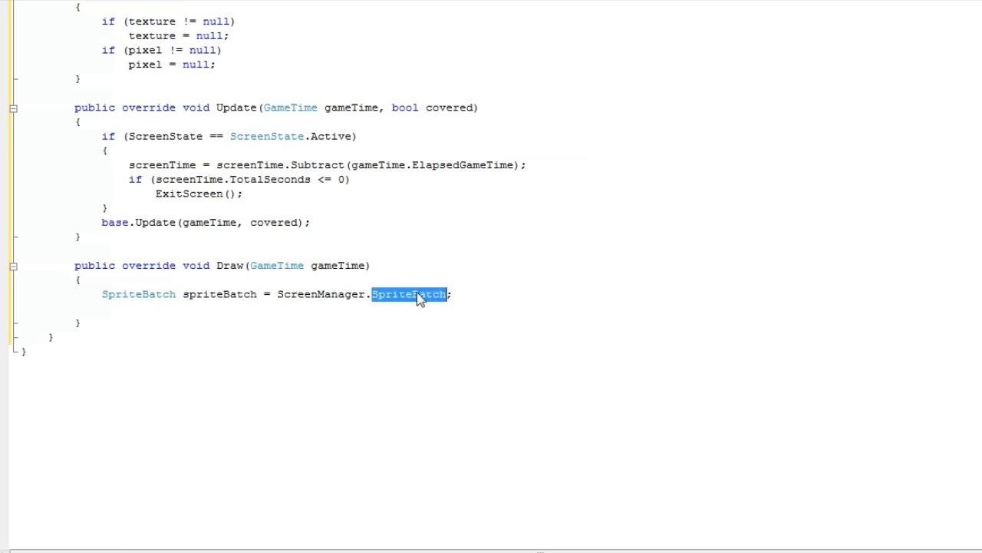
pyautogui.moveTo(398, 320)
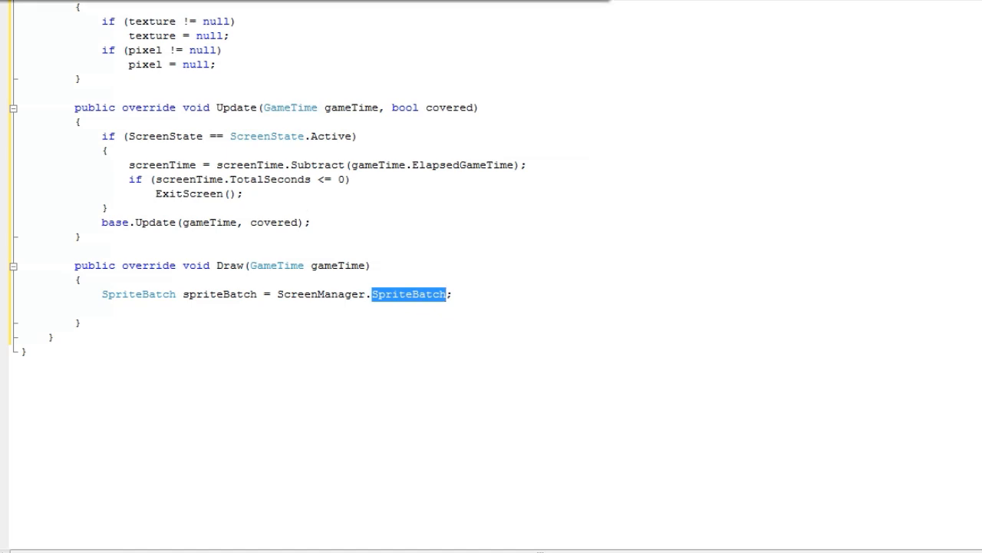
pyautogui.scroll(3)
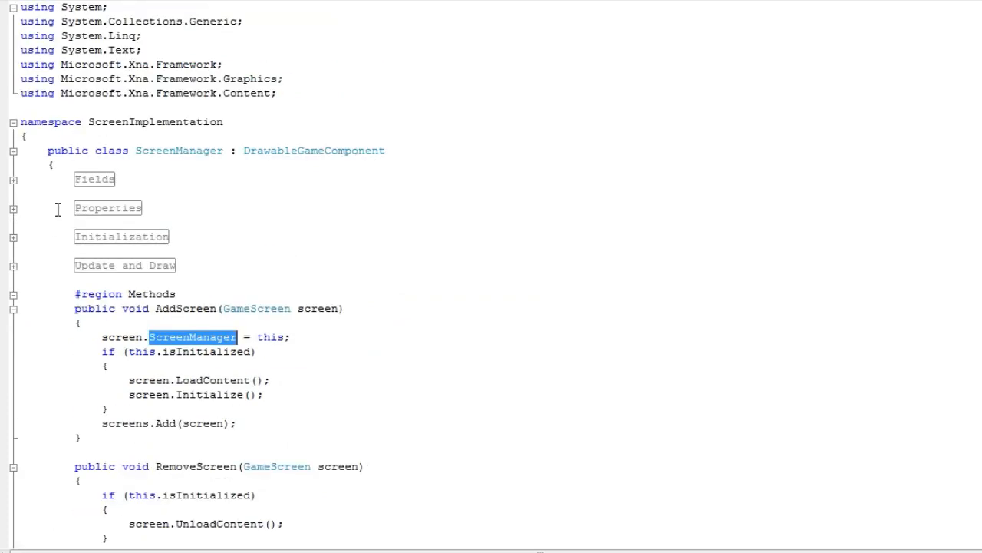
# Step: Review ScreenManager's Update loop over screensToUpdate and its Fields region
pyautogui.scroll(-3)
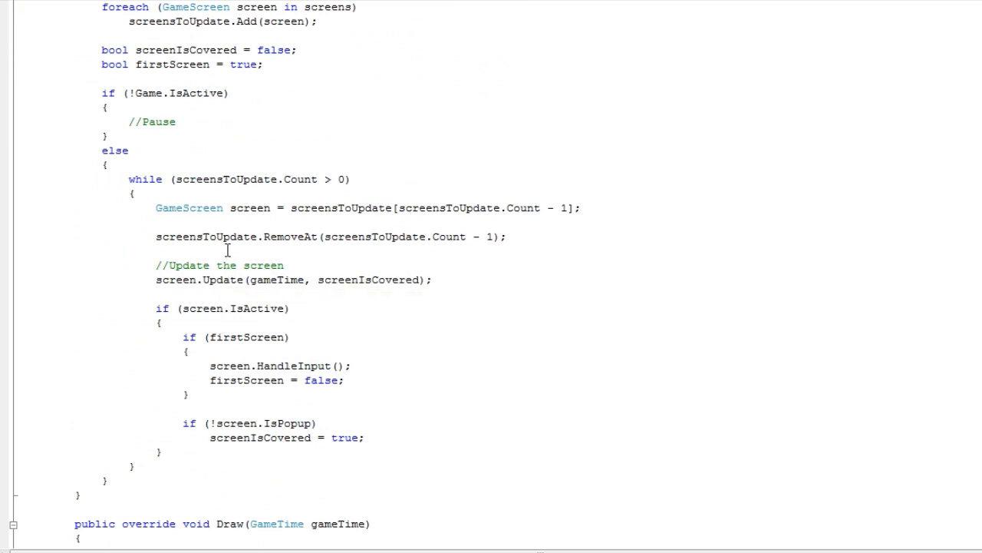
pyautogui.doubleClick(205, 236)
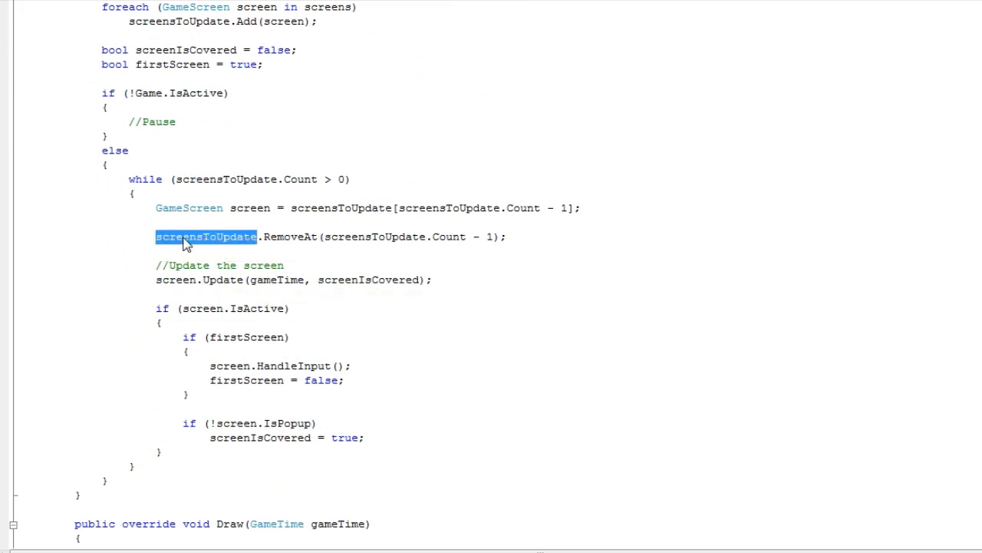
pyautogui.moveTo(218, 248)
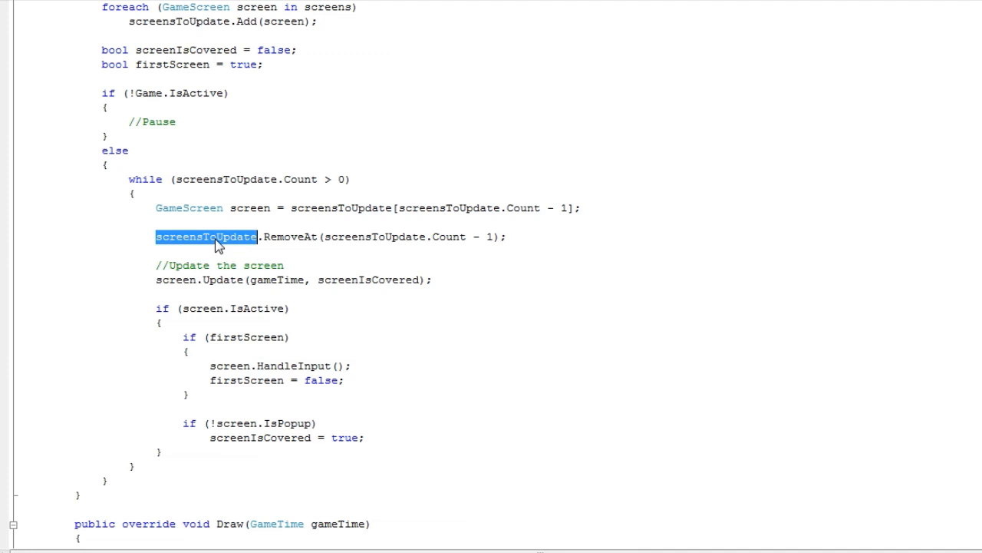
pyautogui.moveTo(220, 223)
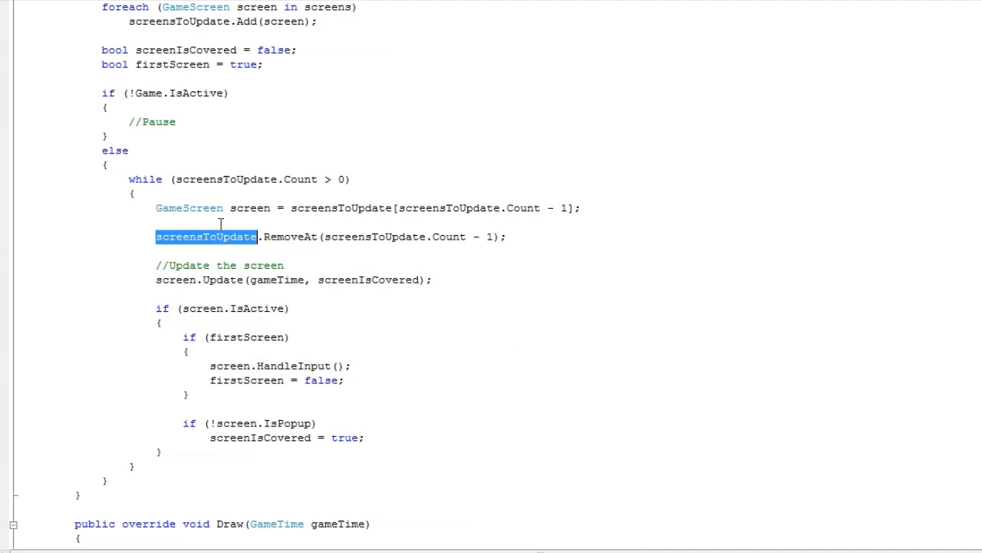
pyautogui.doubleClick(250, 208)
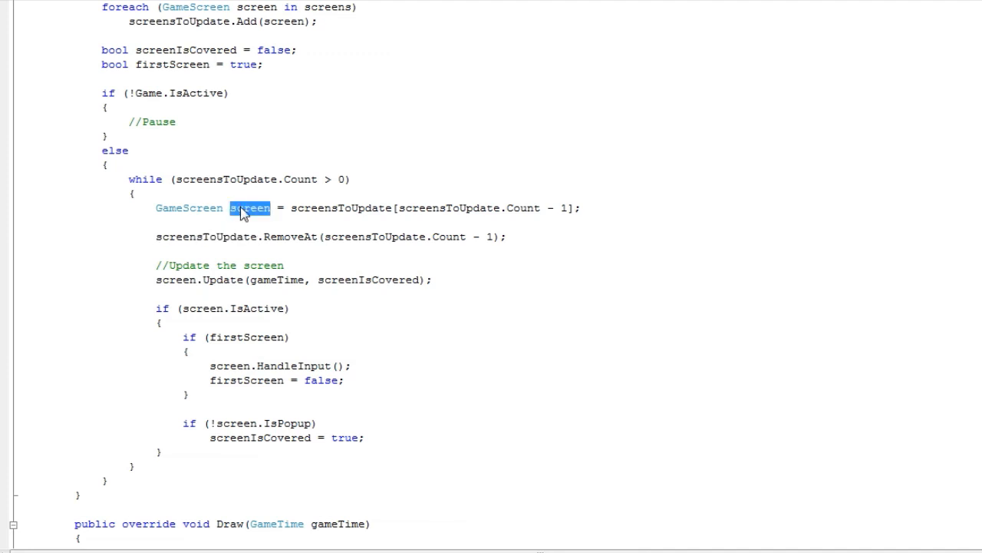
pyautogui.moveTo(255, 216)
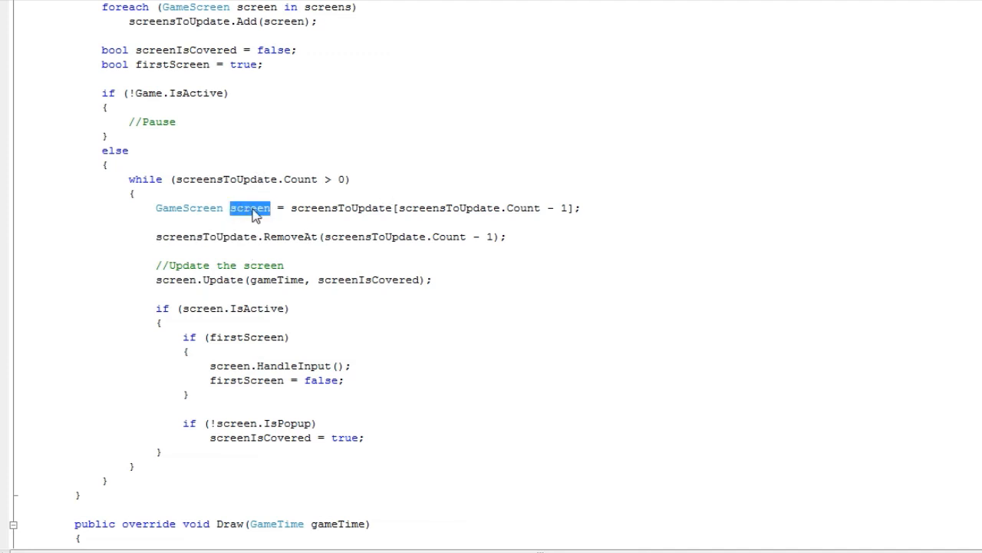
pyautogui.scroll(3)
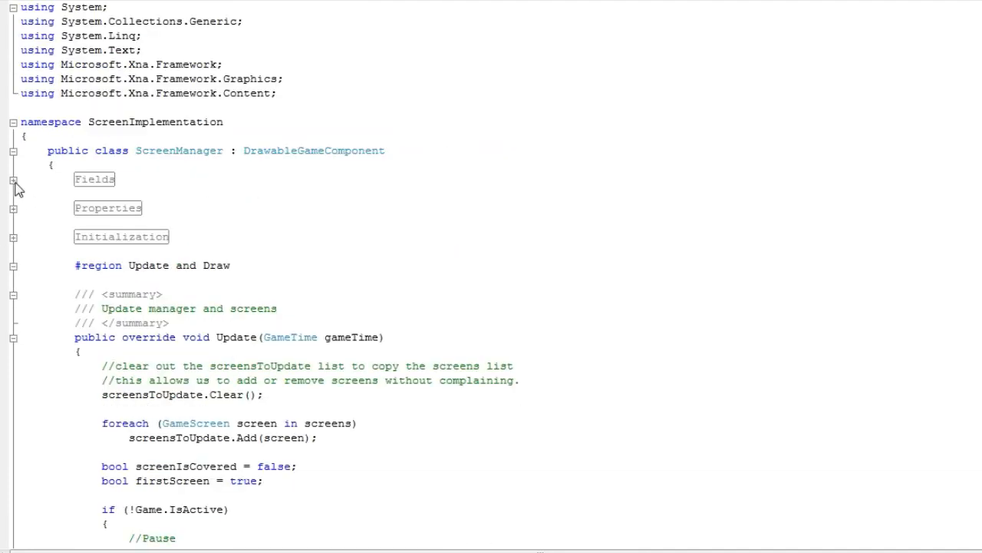
pyautogui.click(13, 180)
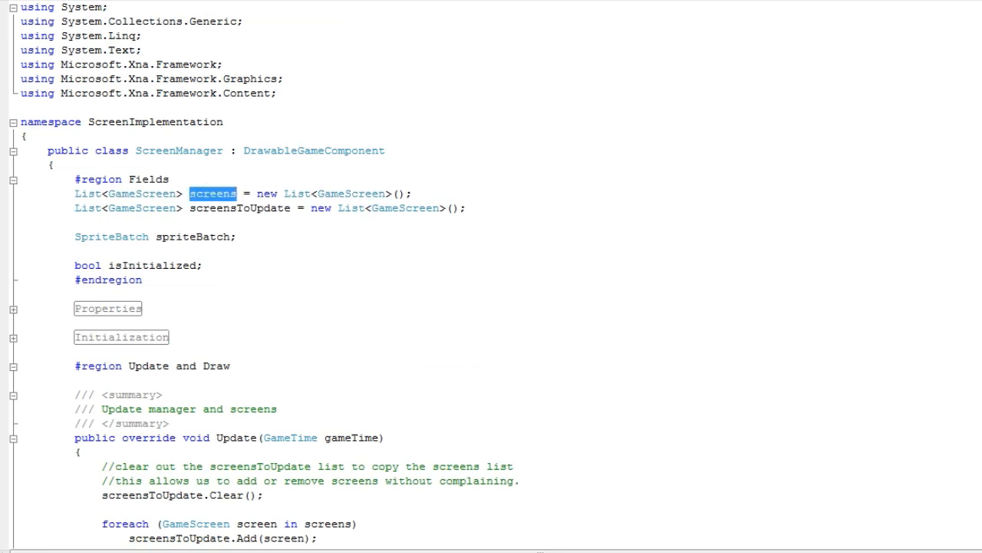
pyautogui.scroll(-3)
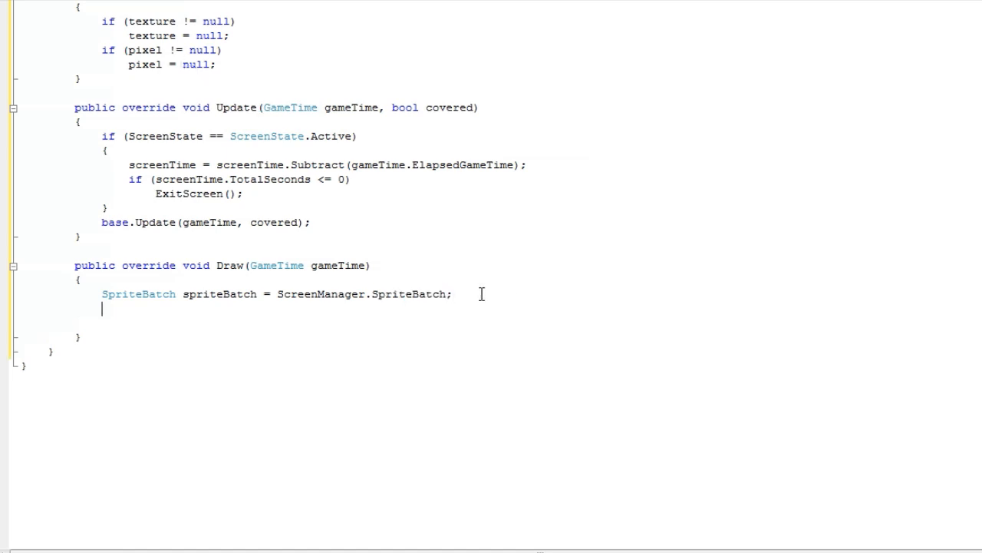
# Step: Declare Viewport viewport = ScreenManager.Game.GraphicsDevice.Viewport; in Draw
pyautogui.press('Home')
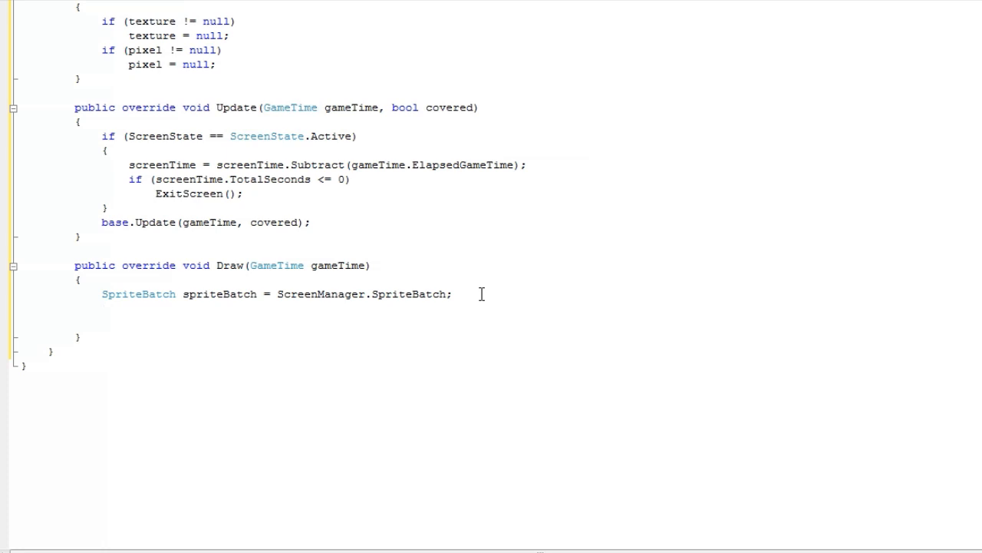
pyautogui.write('Viewport')
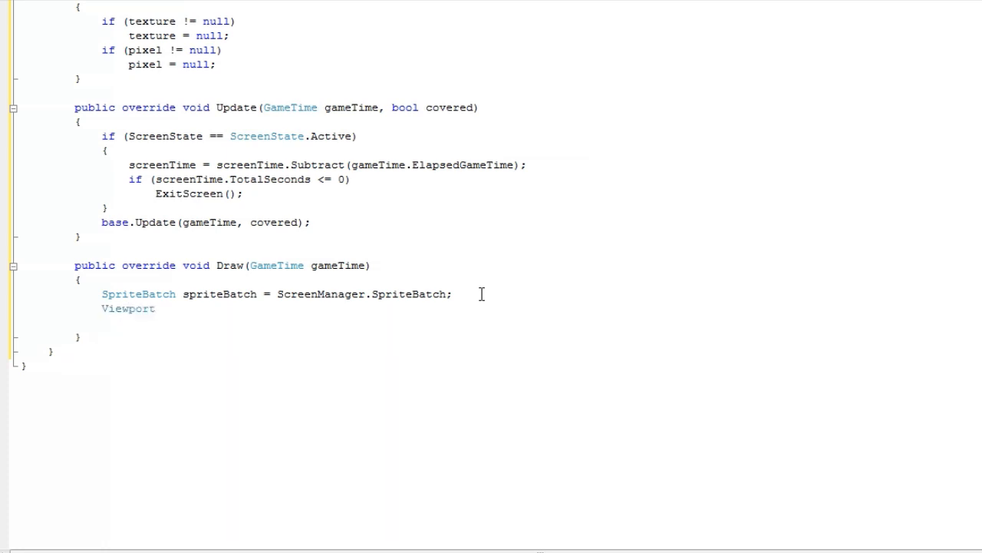
pyautogui.write('view')
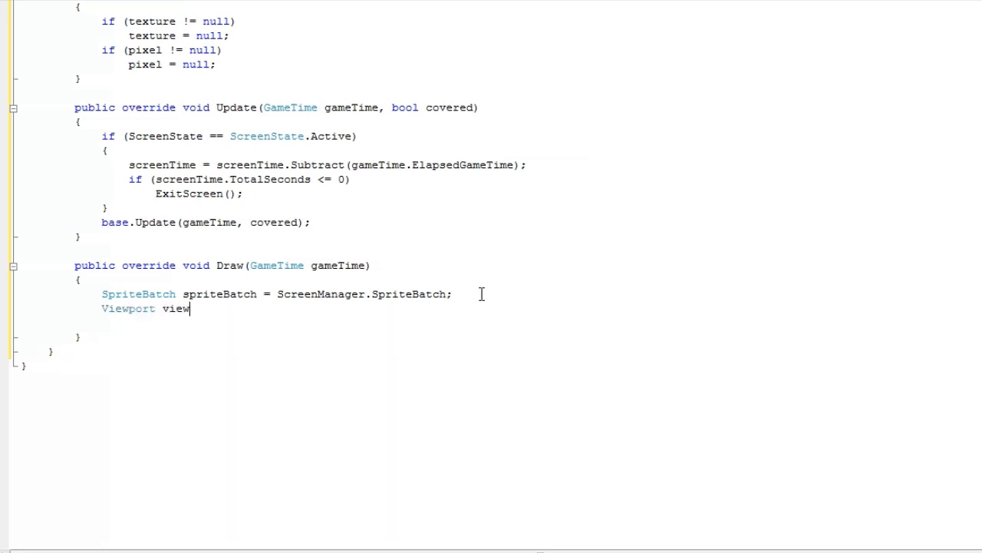
pyautogui.write('port =')
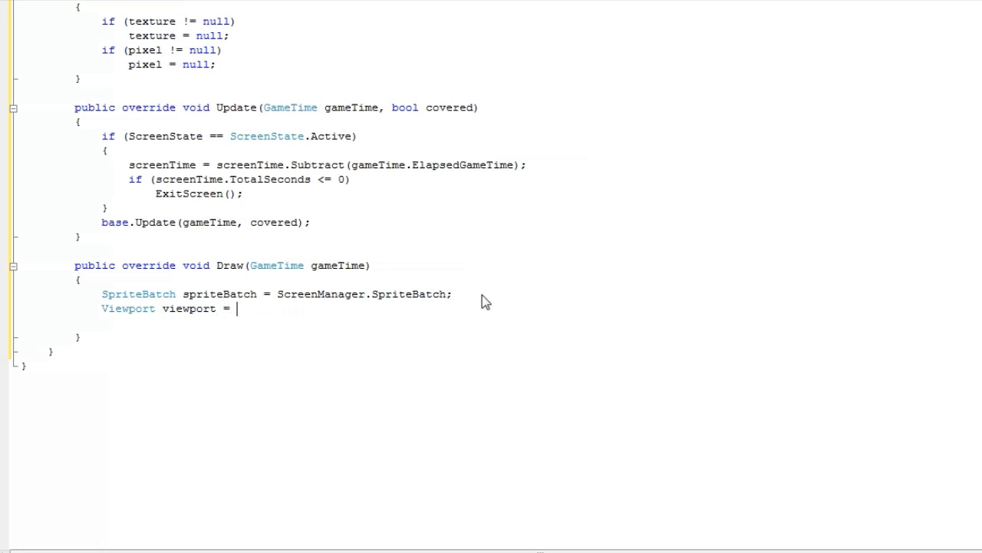
pyautogui.write('ScreenManager')
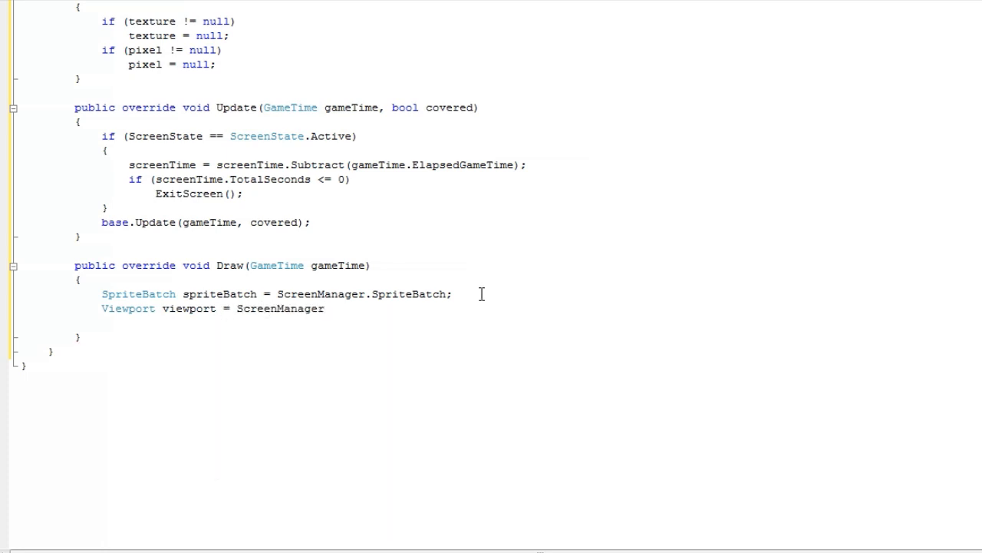
pyautogui.write('.Game')
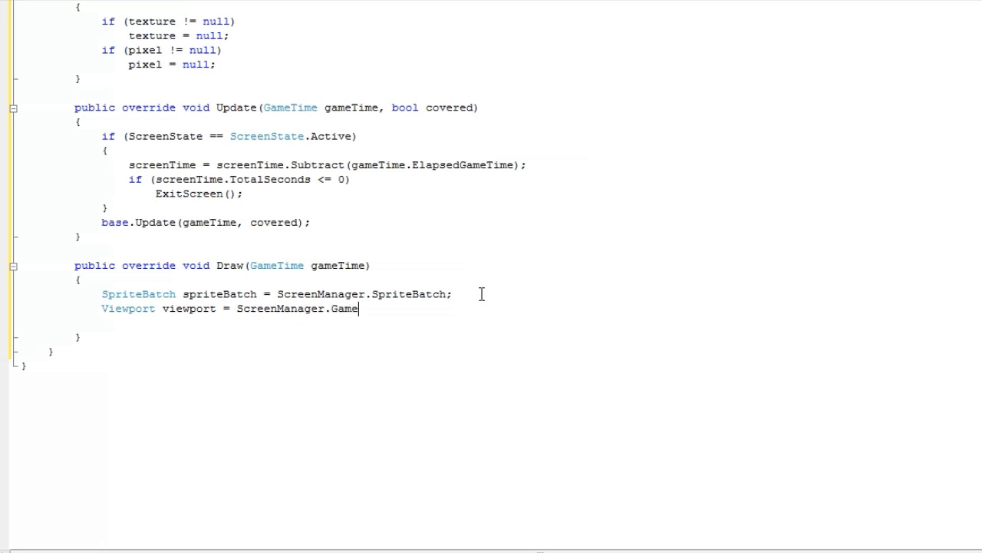
pyautogui.write('.GraphicsDevice')
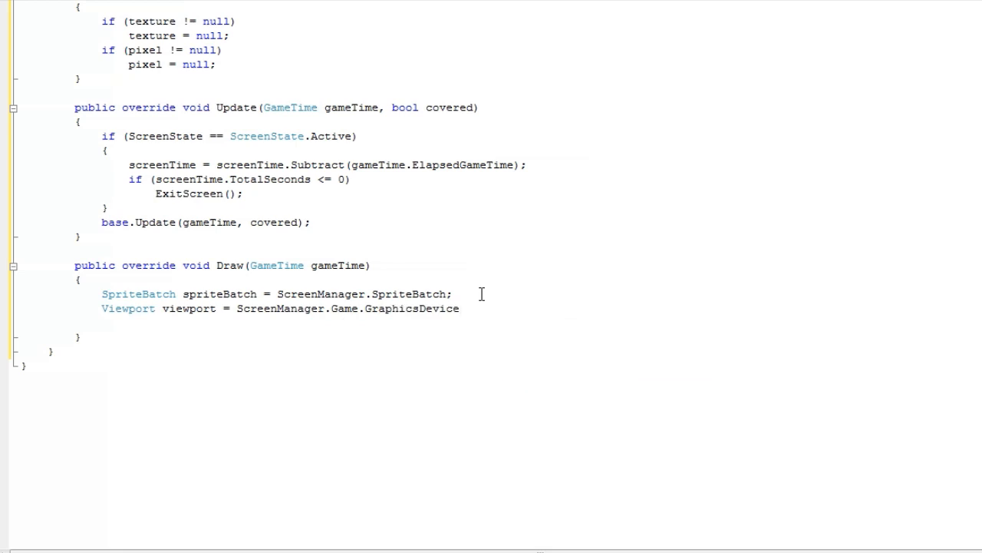
pyautogui.write('.Viewport;')
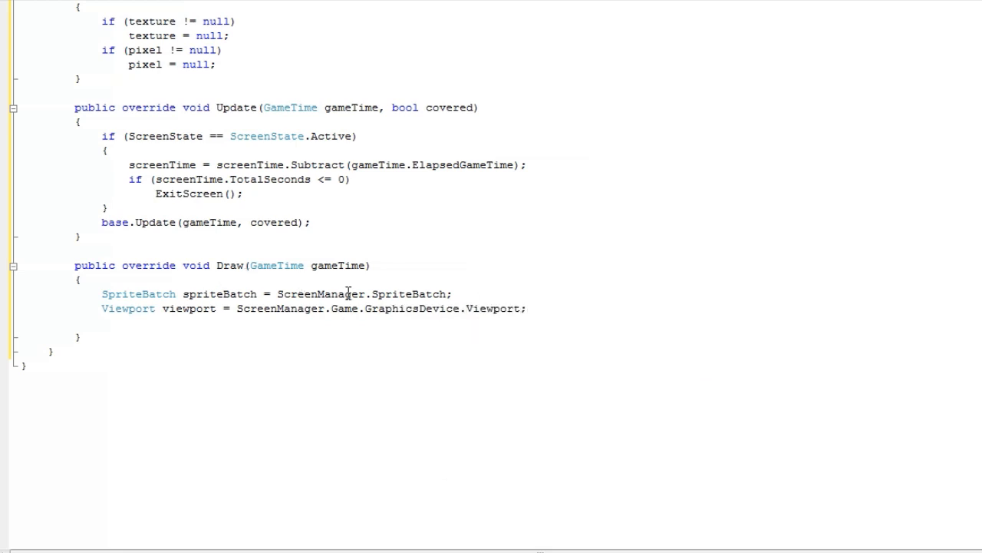
pyautogui.doubleClick(409, 293)
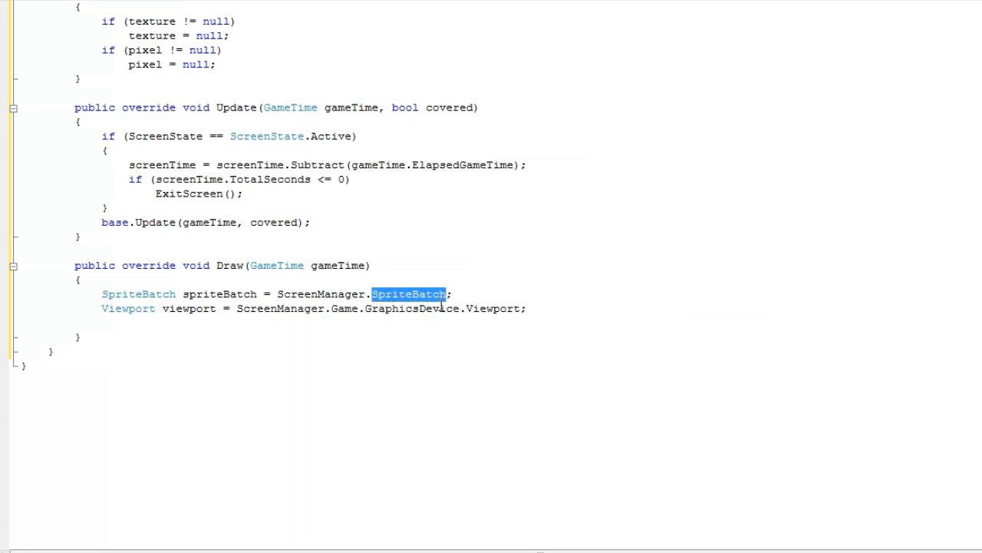
pyautogui.moveTo(345, 308)
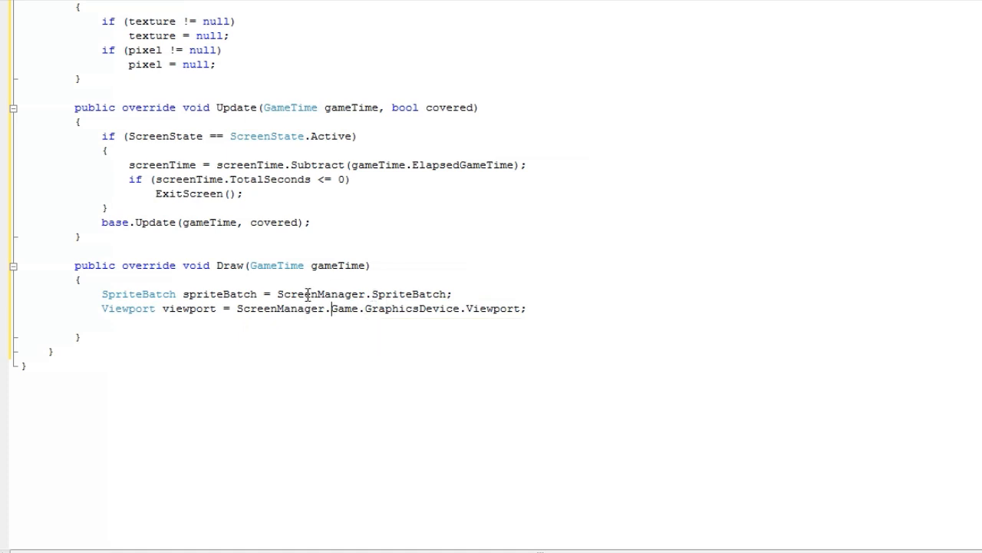
pyautogui.scroll(3)
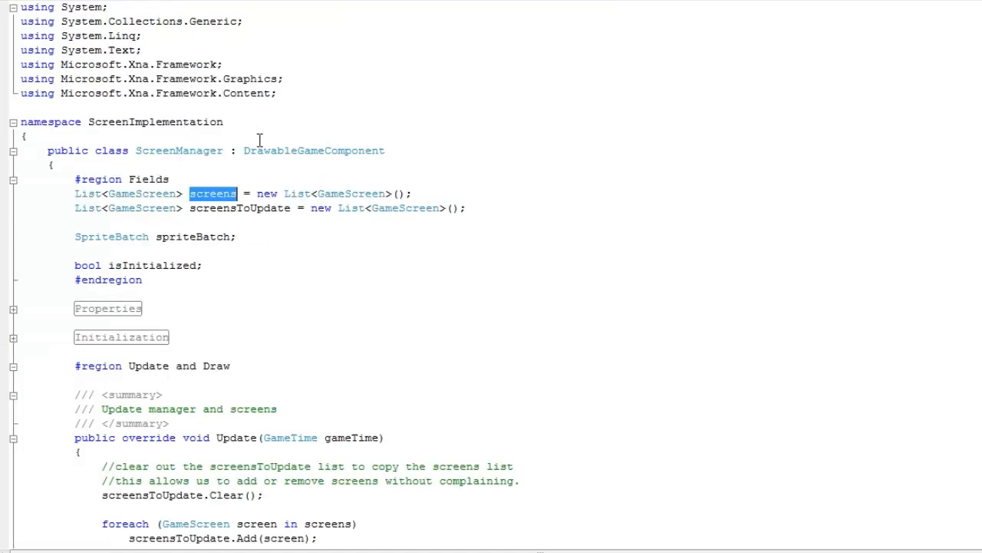
# Step: Type a mistaken public Viewport property in ScreenManager's Properties region, then delete it
pyautogui.click(13, 308)
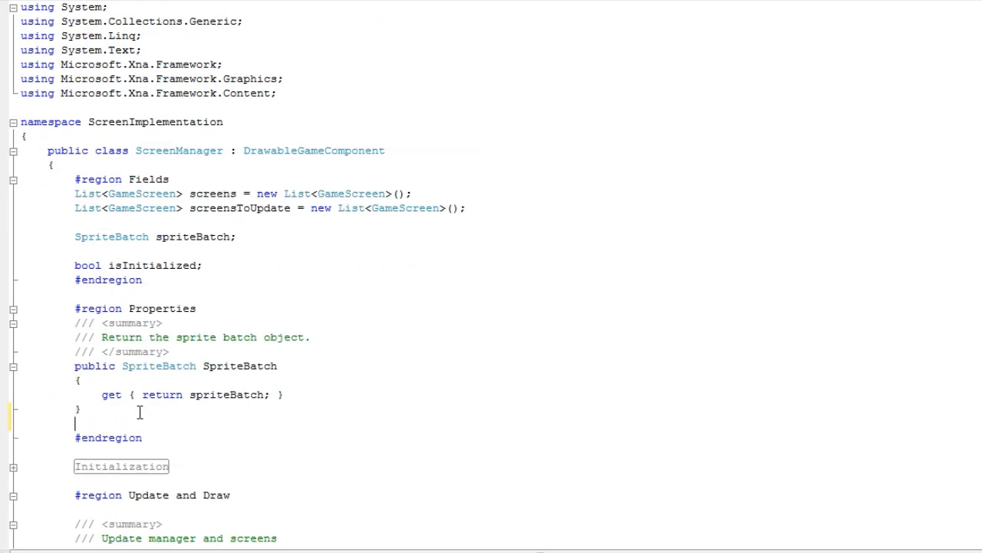
pyautogui.write('public Vi')
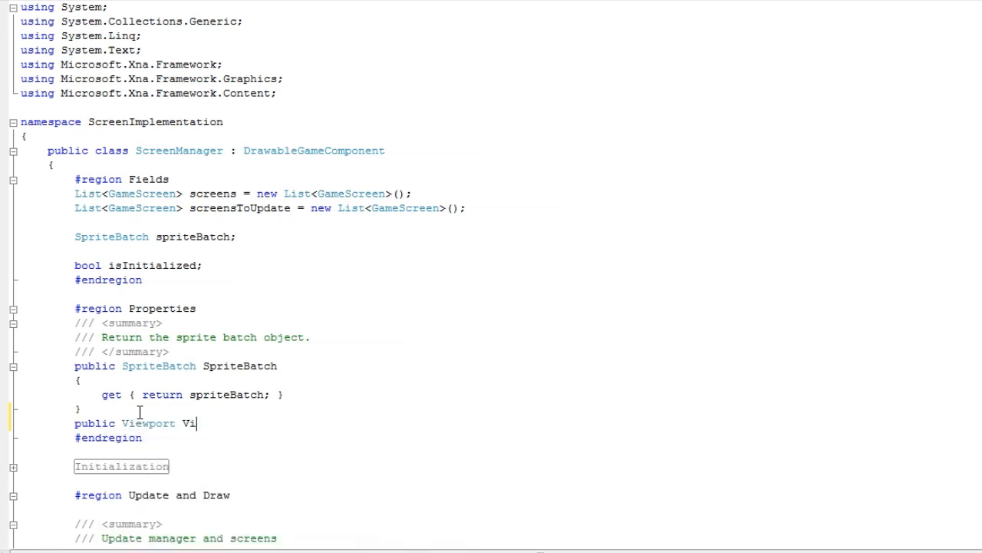
pyautogui.write('ewportTransitionOnTime = TimeSpan.FromSeconds(2.5);')
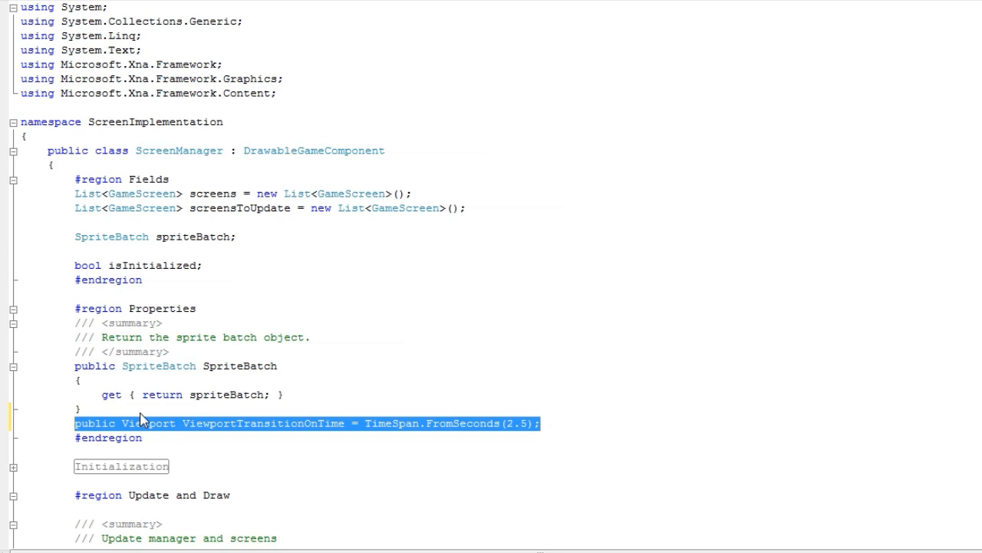
pyautogui.press('Delete')
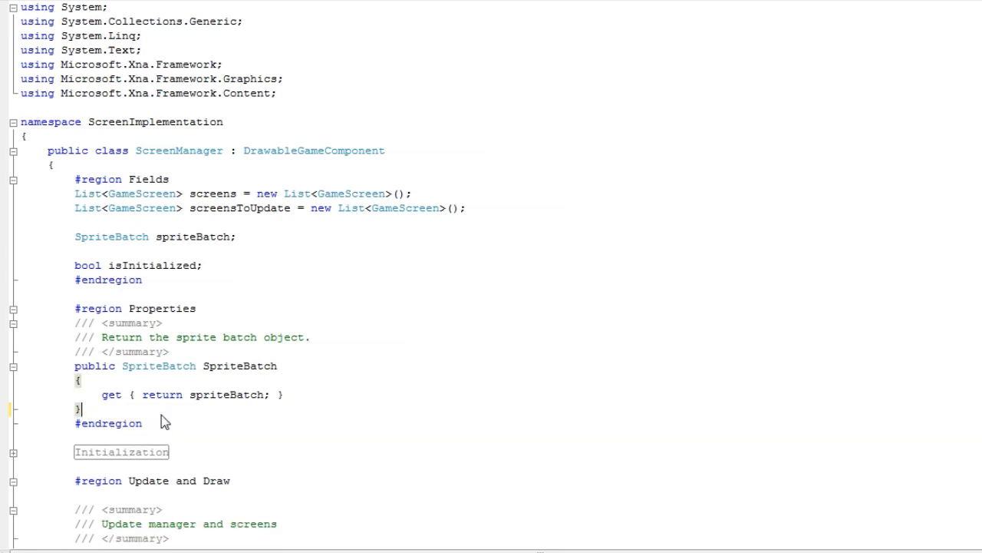
pyautogui.scroll(-3)
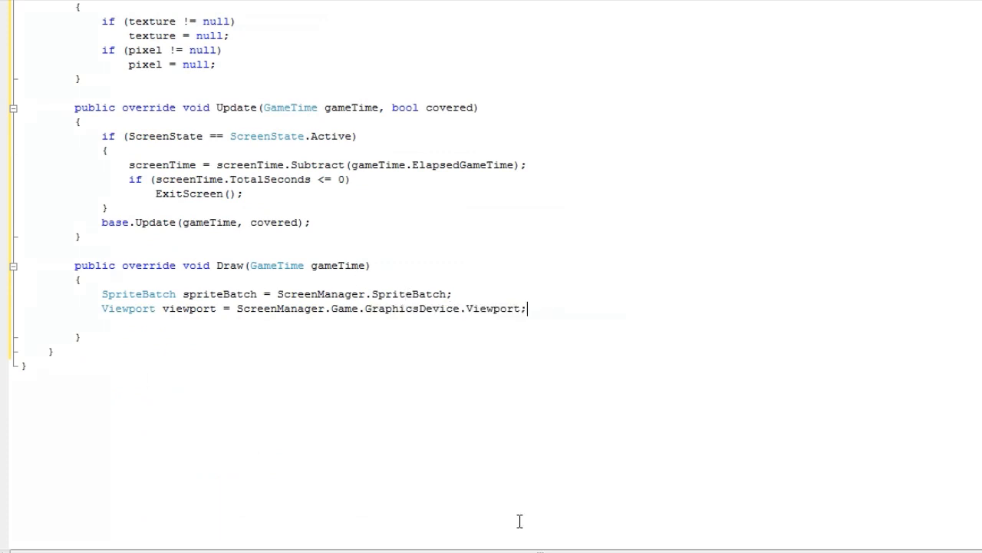
pyautogui.moveTo(553, 308)
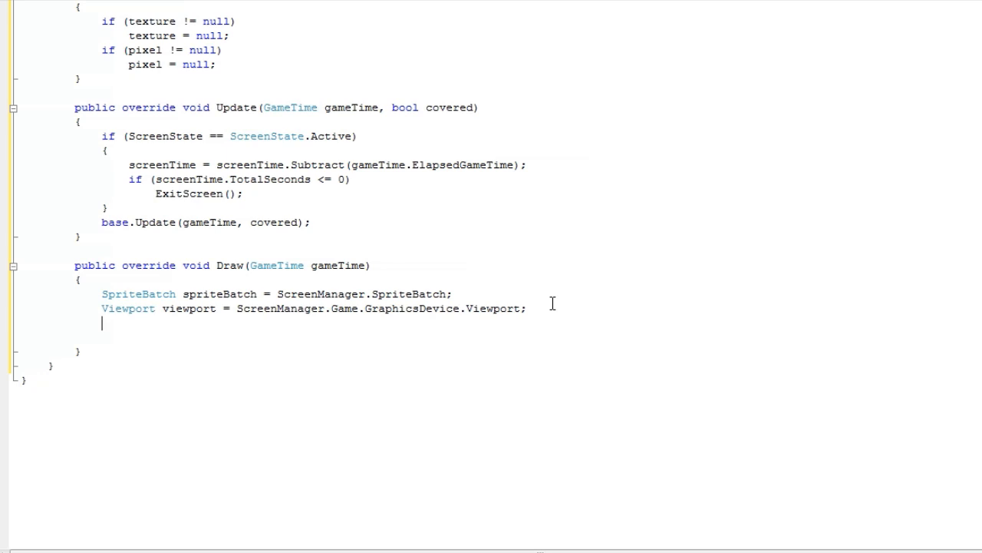
# Step: Start the Vector2 centerTexture declaration in Draw
pyautogui.write('Vector2')
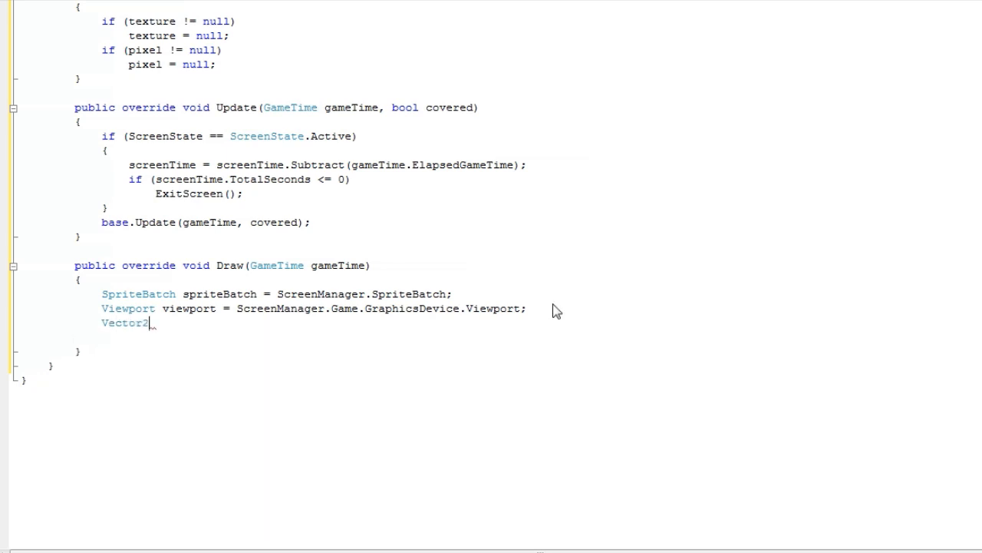
pyautogui.write('centerTe')
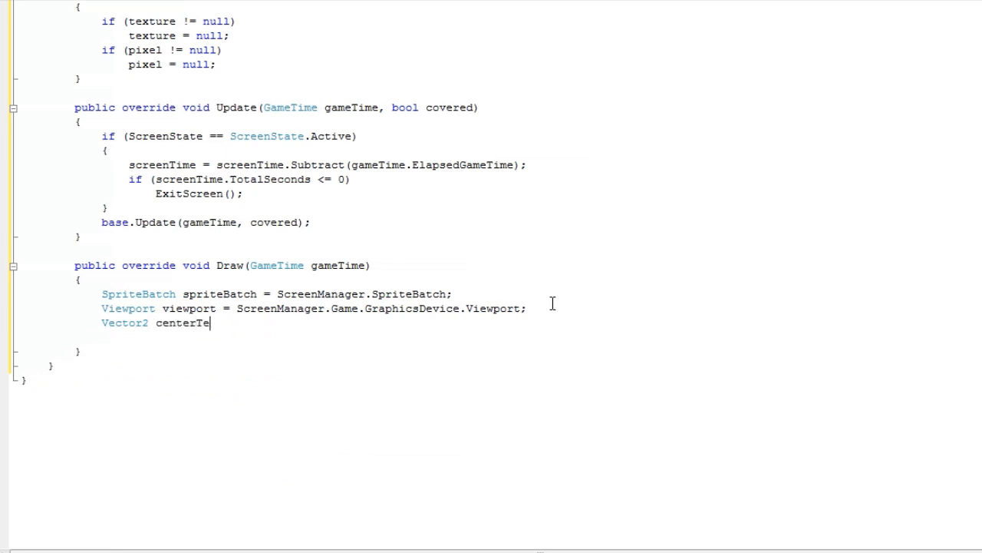
pyautogui.write('xture =')
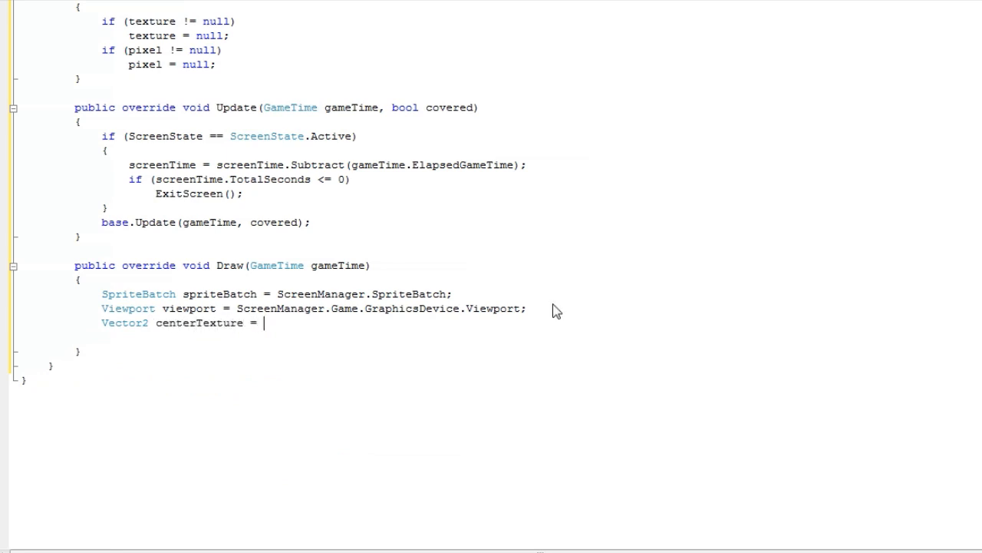
pyautogui.write('new Vector2')
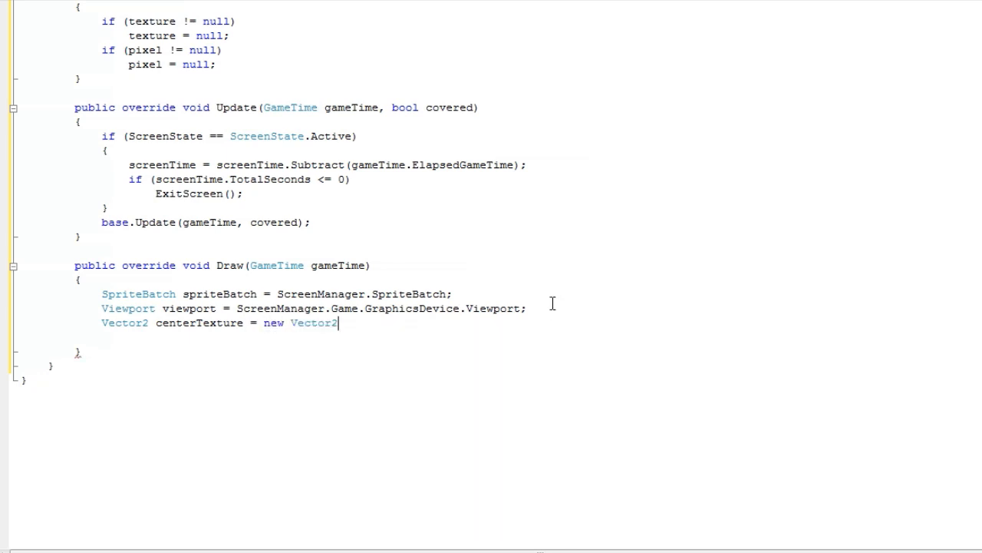
pyautogui.write('(')
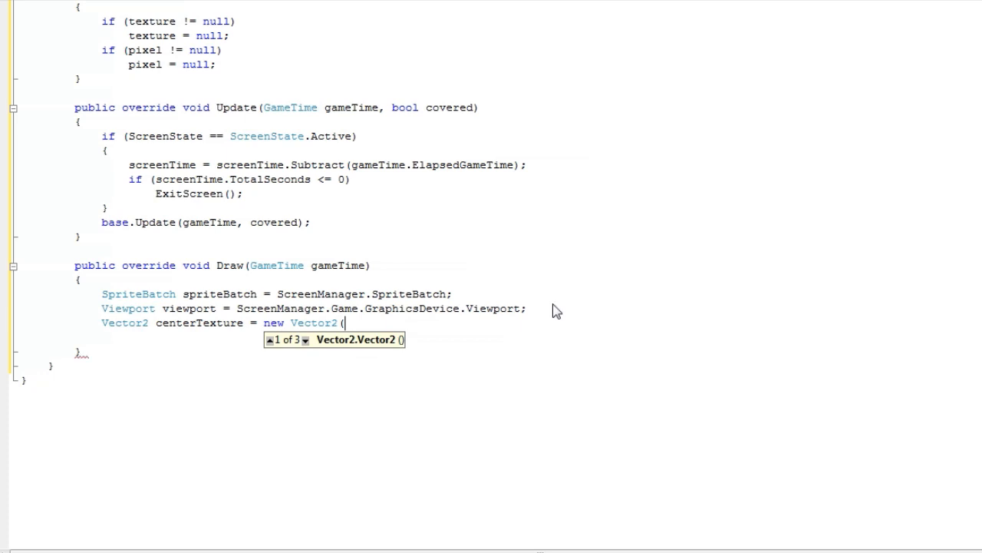
pyautogui.scroll(3)
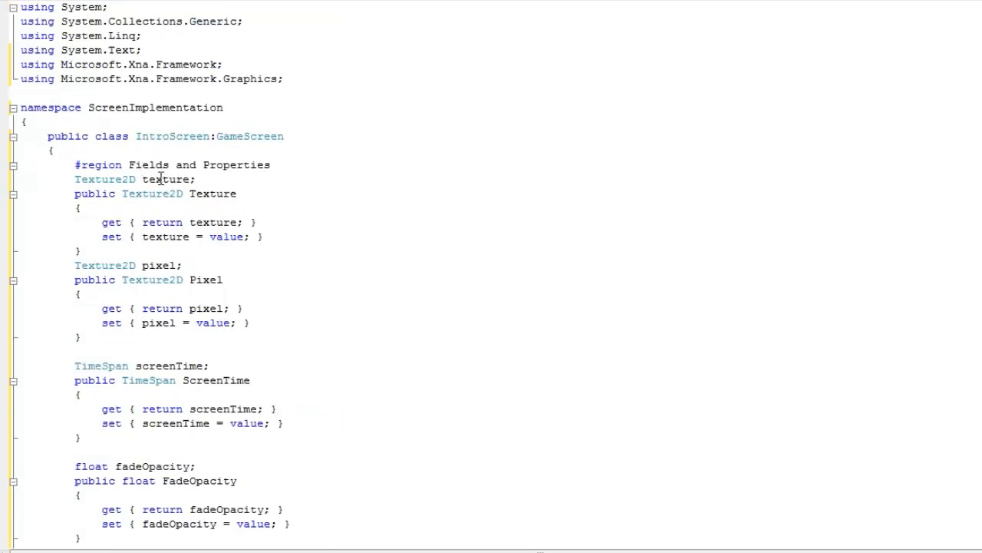
pyautogui.click(13, 164)
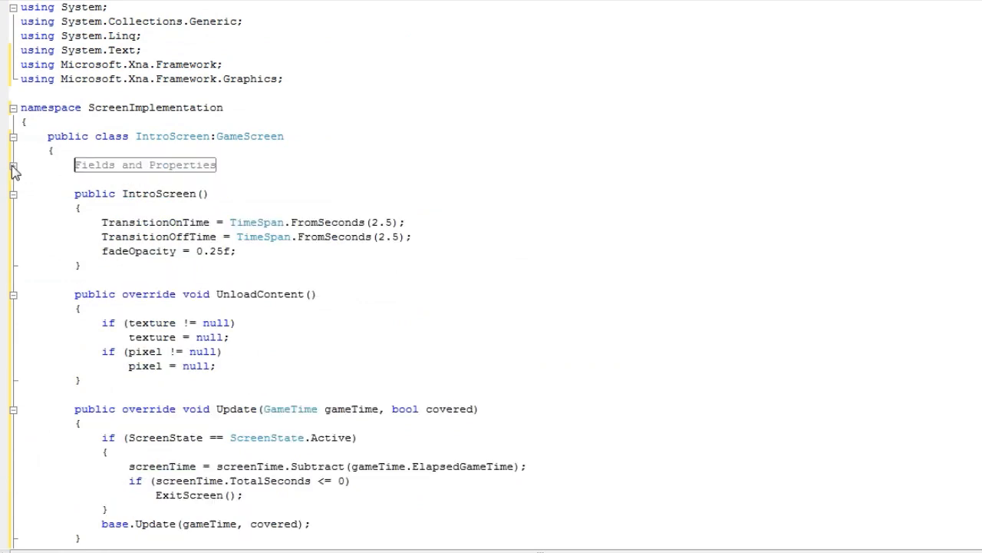
pyautogui.scroll(-3)
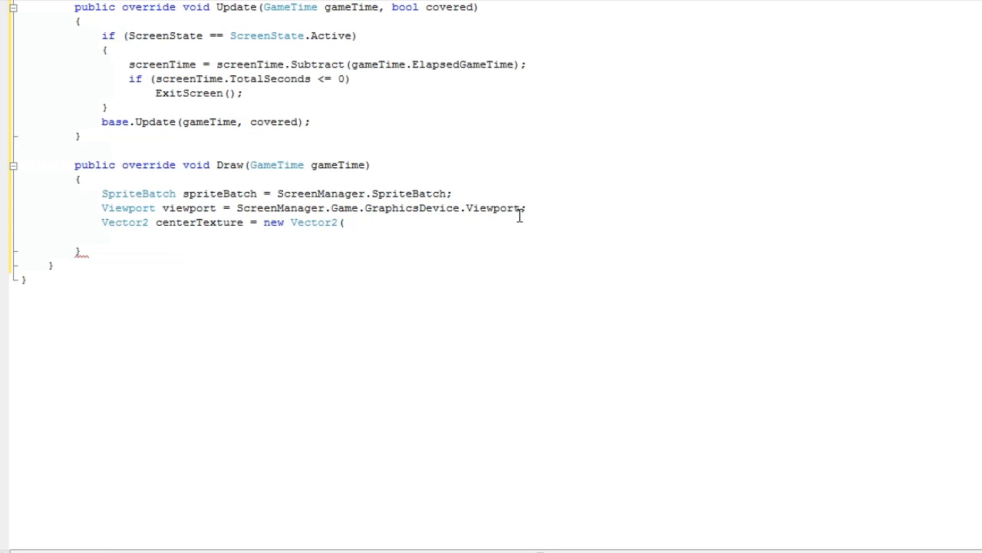
# Step: Write centerTexture's X component from viewport.Width / 2 and texture.Width / 2
pyautogui.click(345, 222)
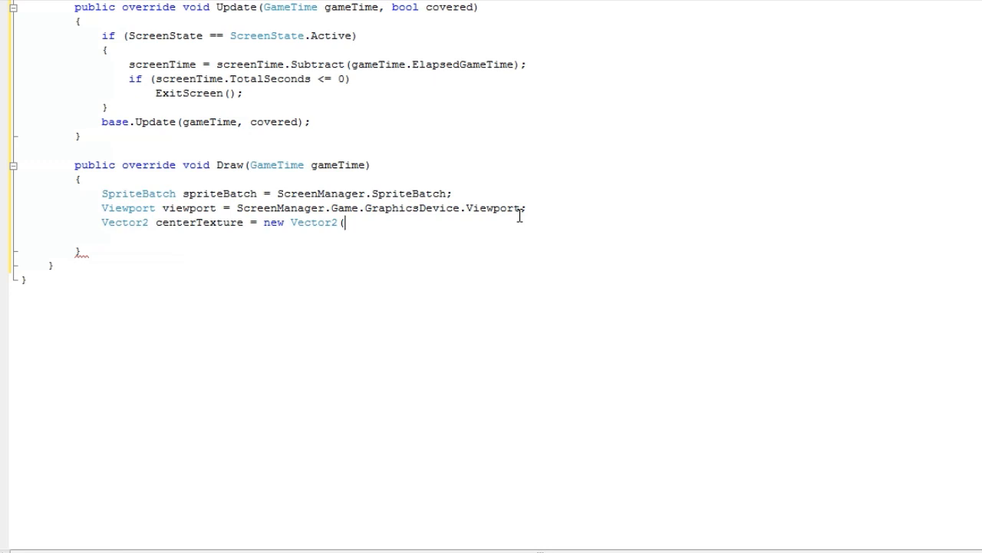
pyautogui.write('(')
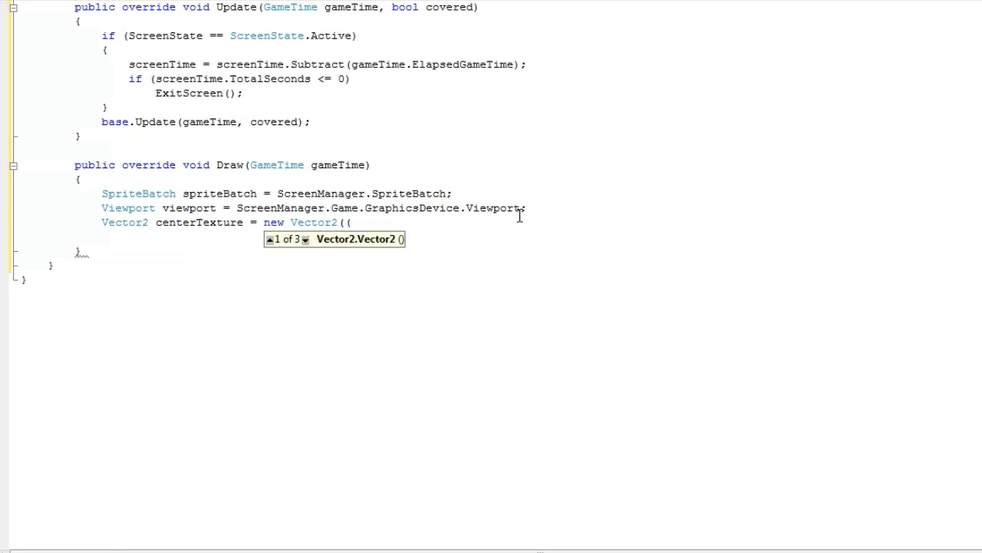
pyautogui.write('viewport')
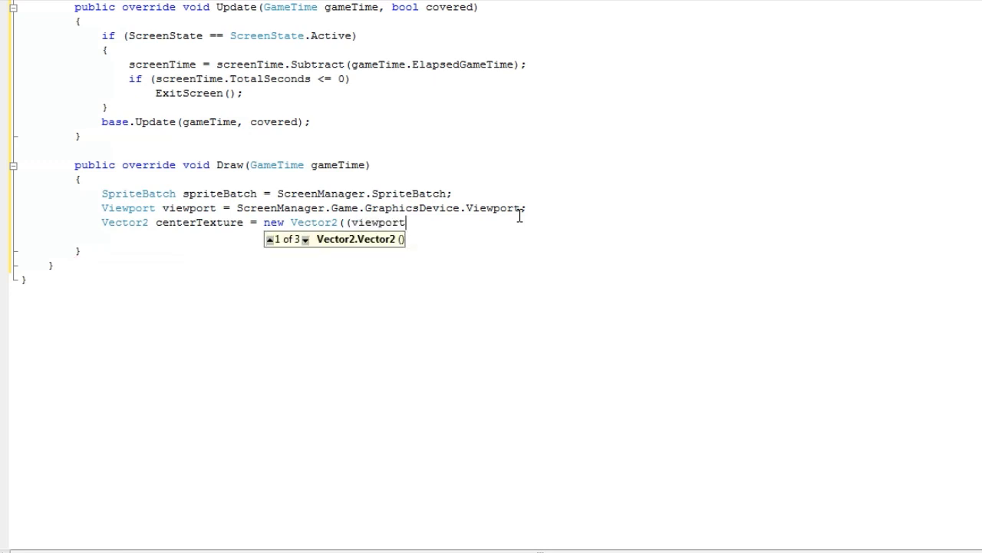
pyautogui.write('.Width')
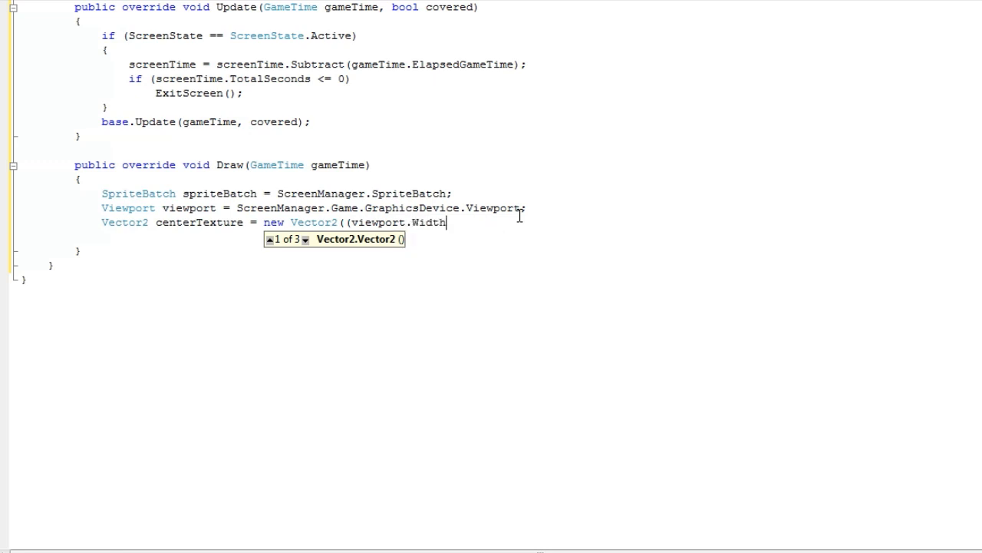
pyautogui.write('/ 2)')
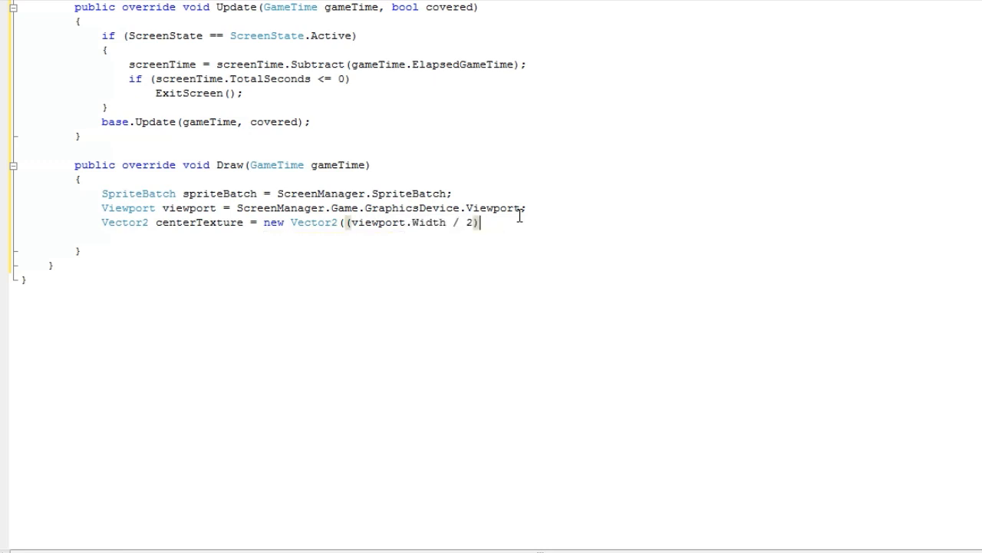
pyautogui.write('=')
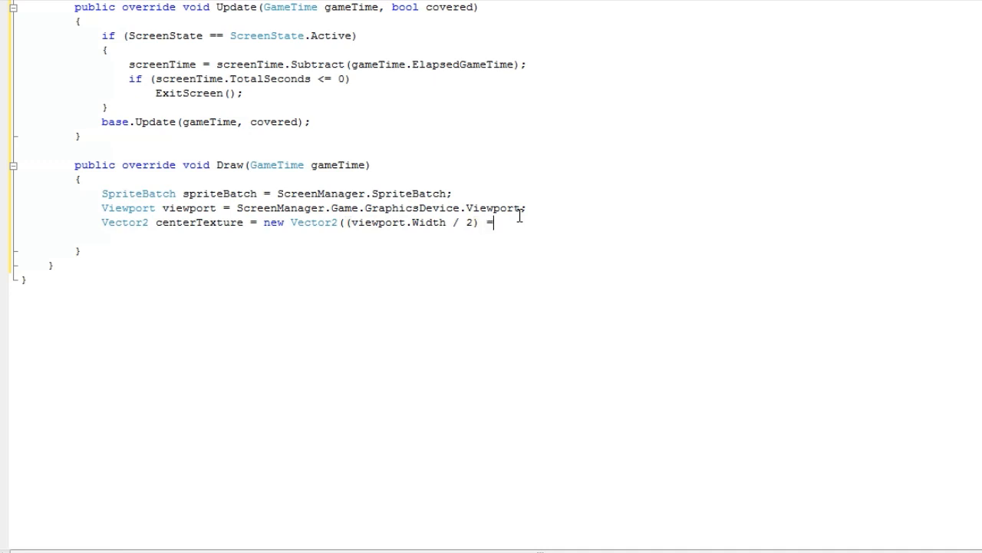
pyautogui.press('Backspace')
pyautogui.write('- (')
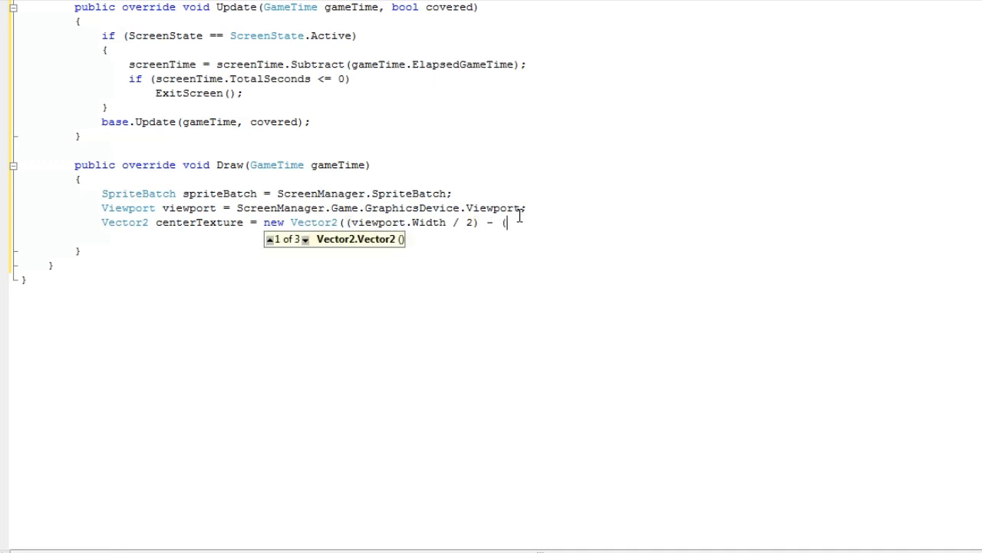
pyautogui.write('texture')
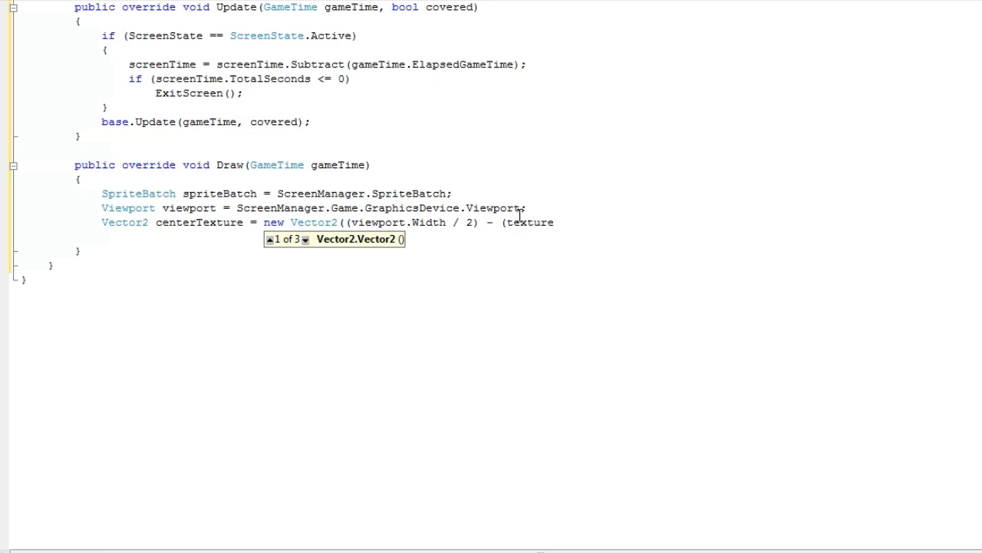
pyautogui.write('Width /')
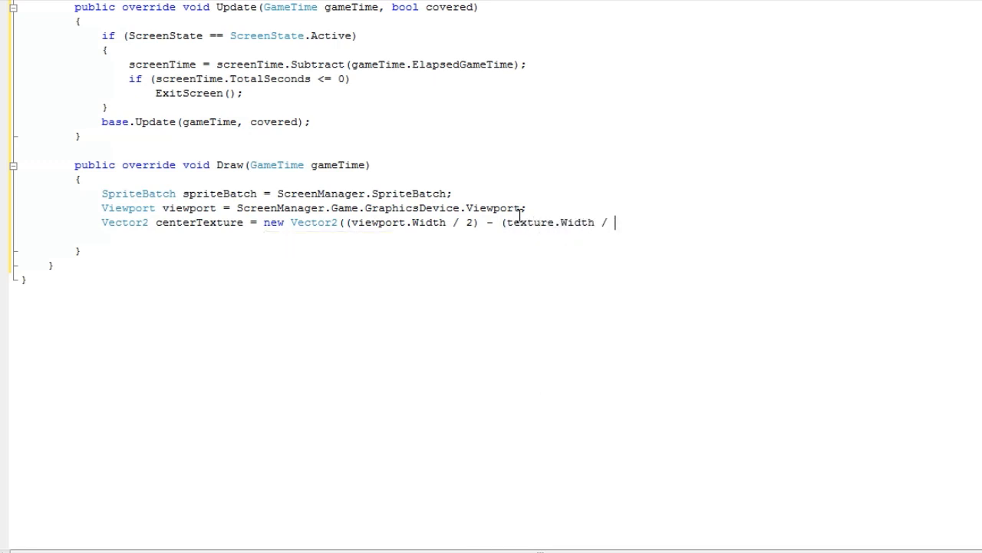
pyautogui.write('2))')
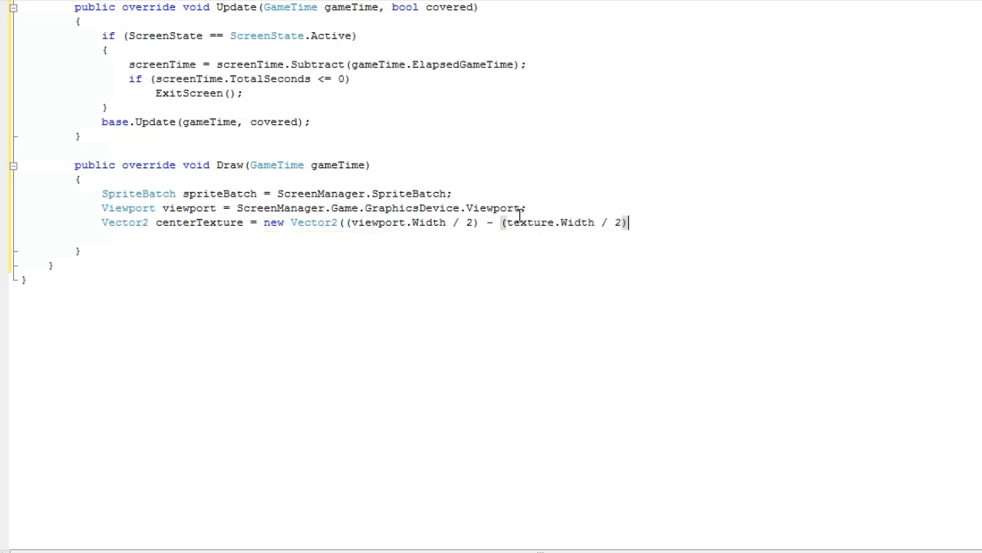
# Step: Write the Y component from viewport and texture Height / 2, closing the expression
pyautogui.write(',')
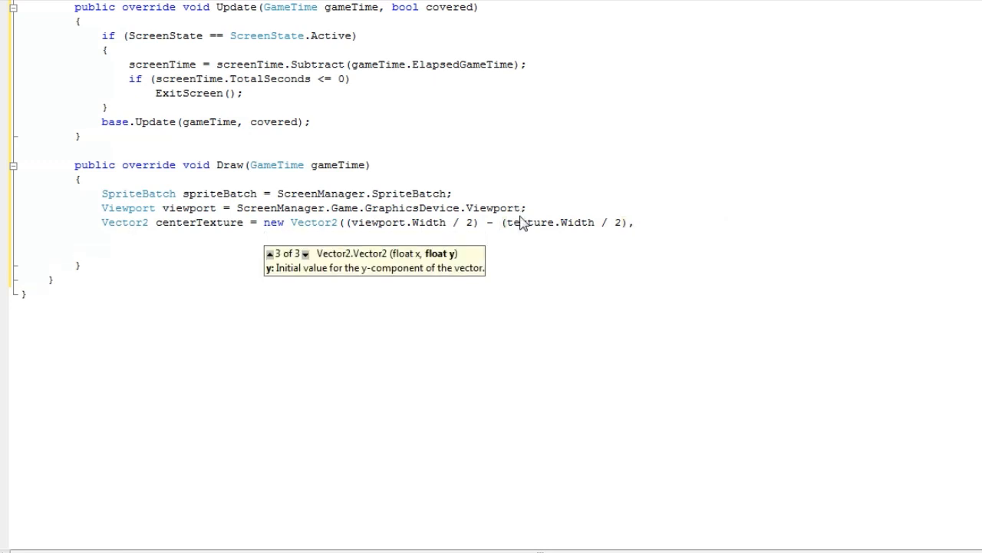
pyautogui.write('(viewport.Height /')
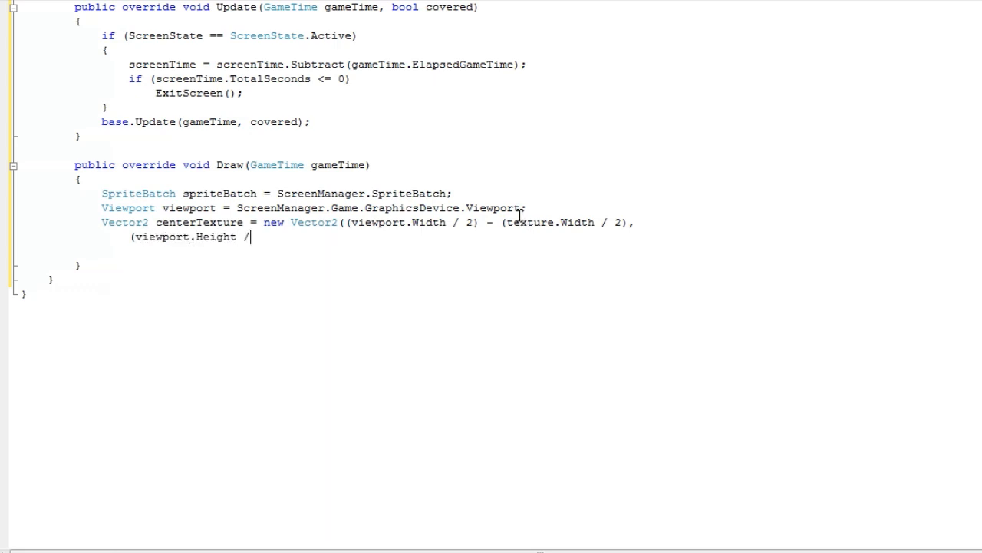
pyautogui.write('2) -')
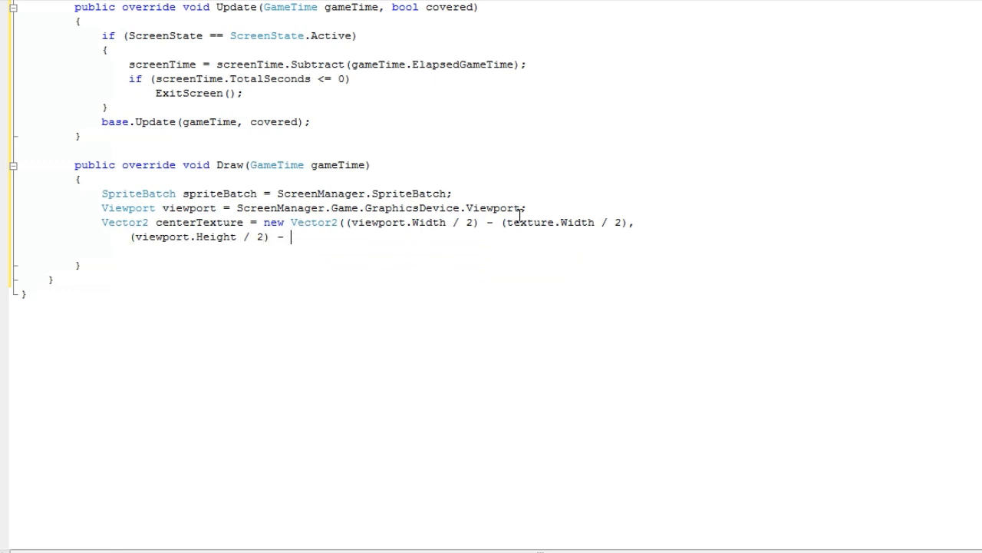
pyautogui.write('(texture')
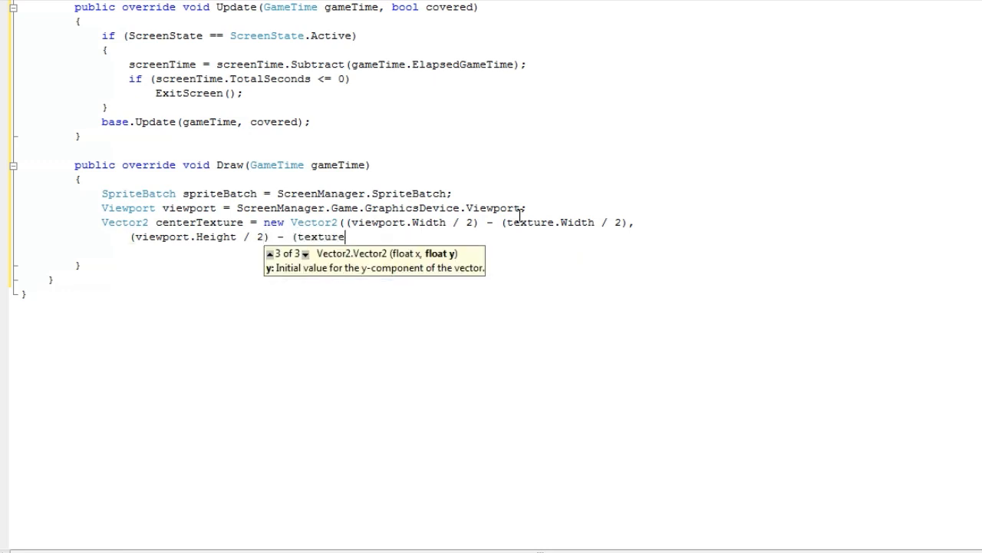
pyautogui.write('.Height / 2((')
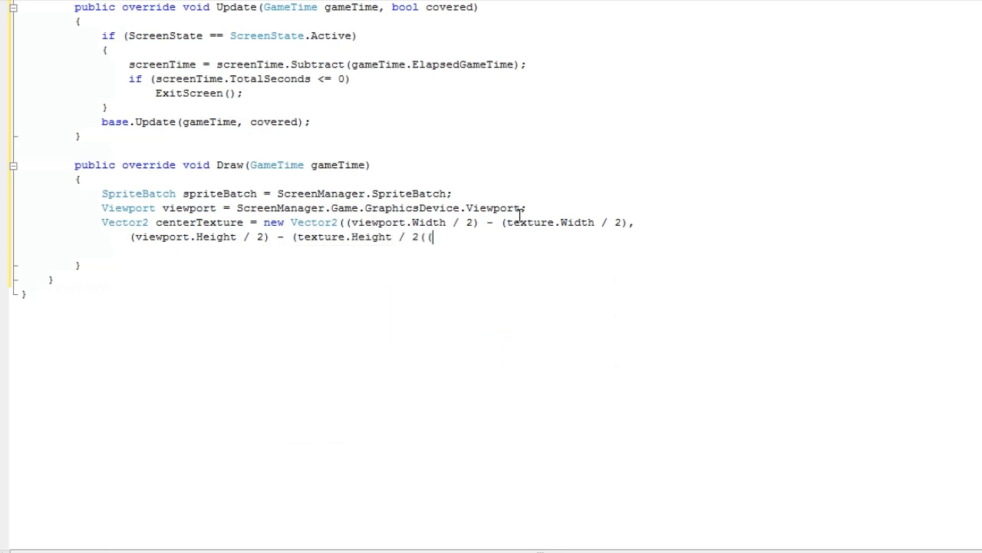
pyautogui.write('));')
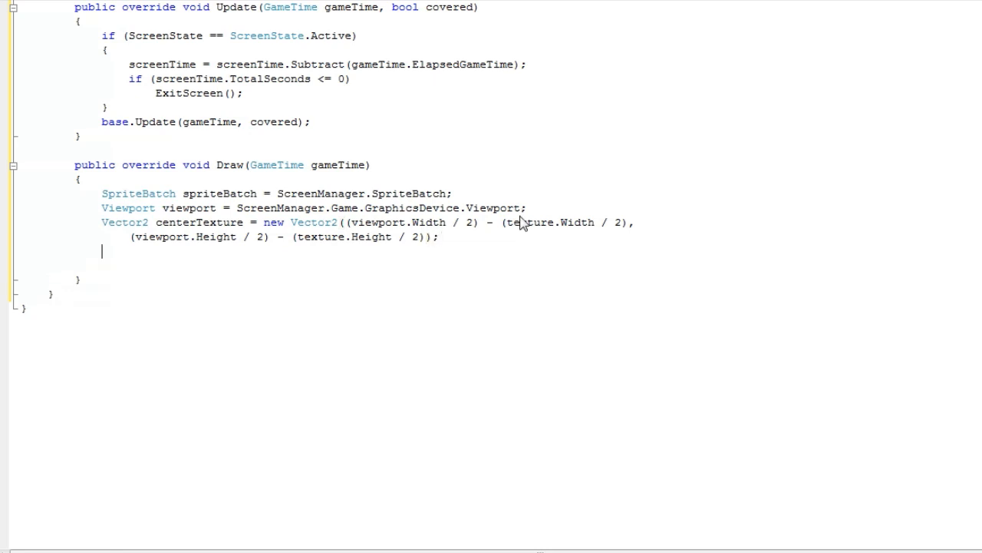
pyautogui.write('spriteBatch.Begin')
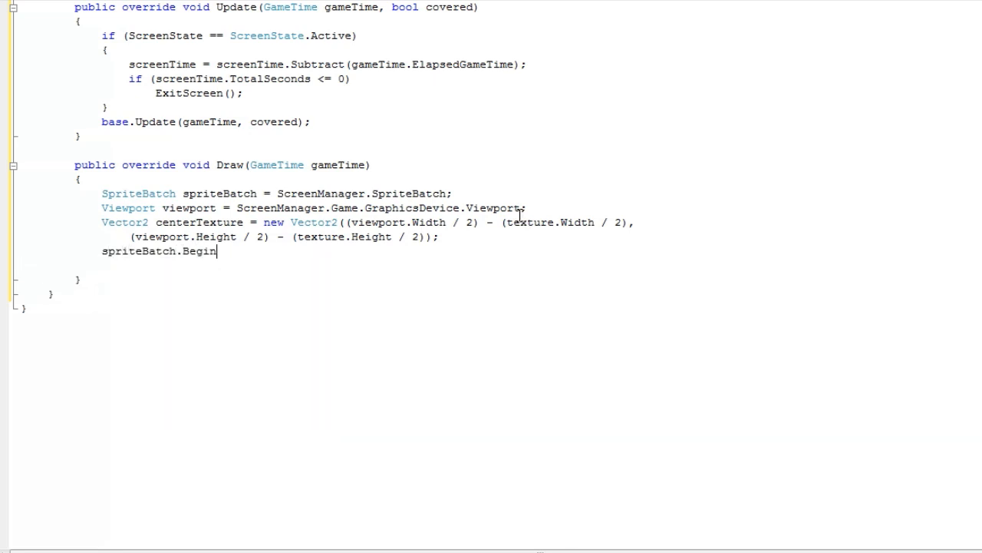
# Step: Complete the spriteBatch.Begin(); call beneath centerTexture
pyautogui.write('();')
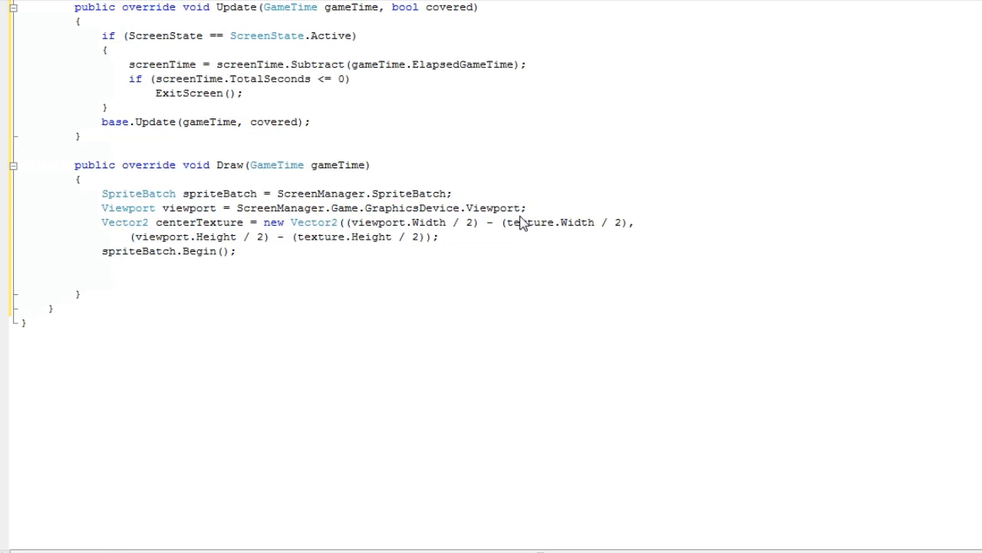
pyautogui.click(102, 265)
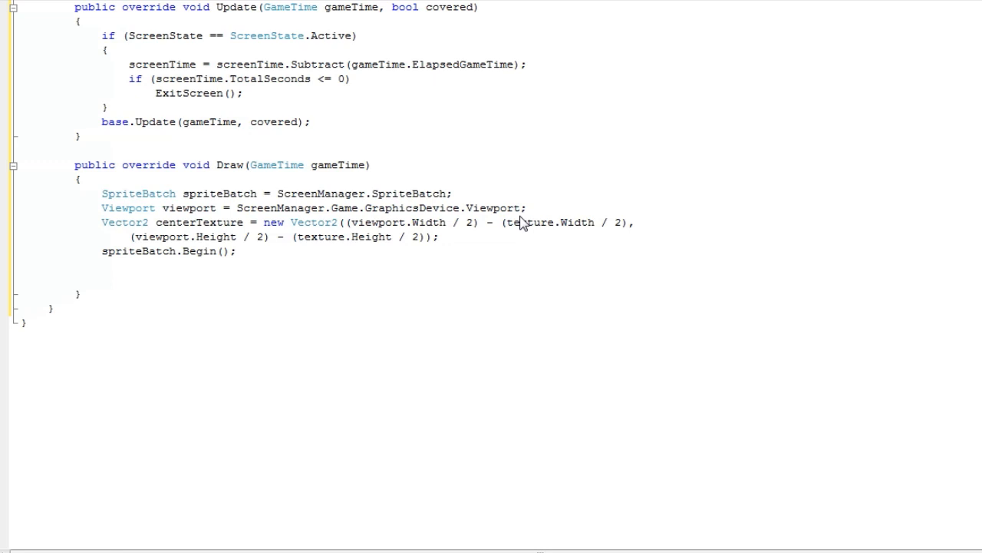
# Step: Write if (texture.Width < viewport.Width || texture.Height < viewport.Height), fixing typos
pyautogui.write('if(')
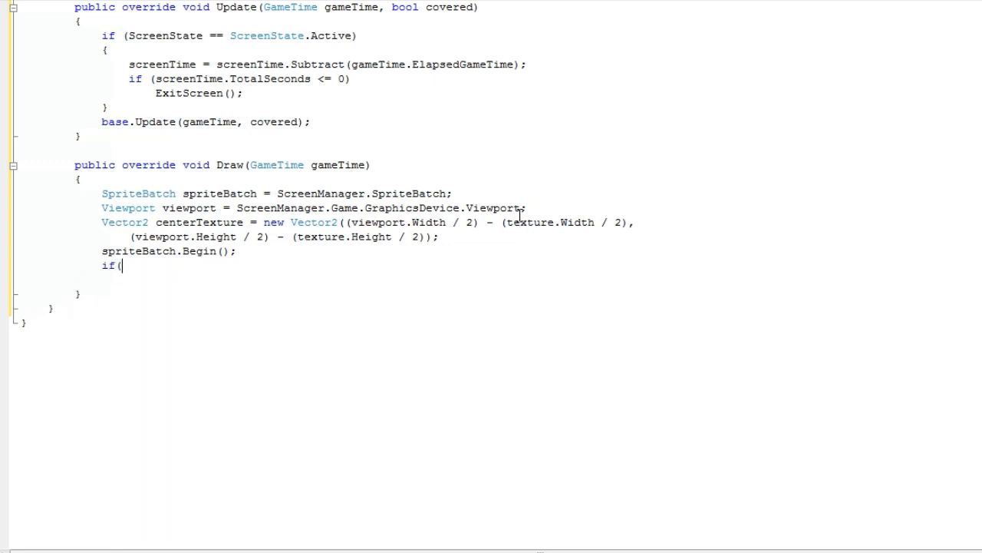
pyautogui.write('texture')
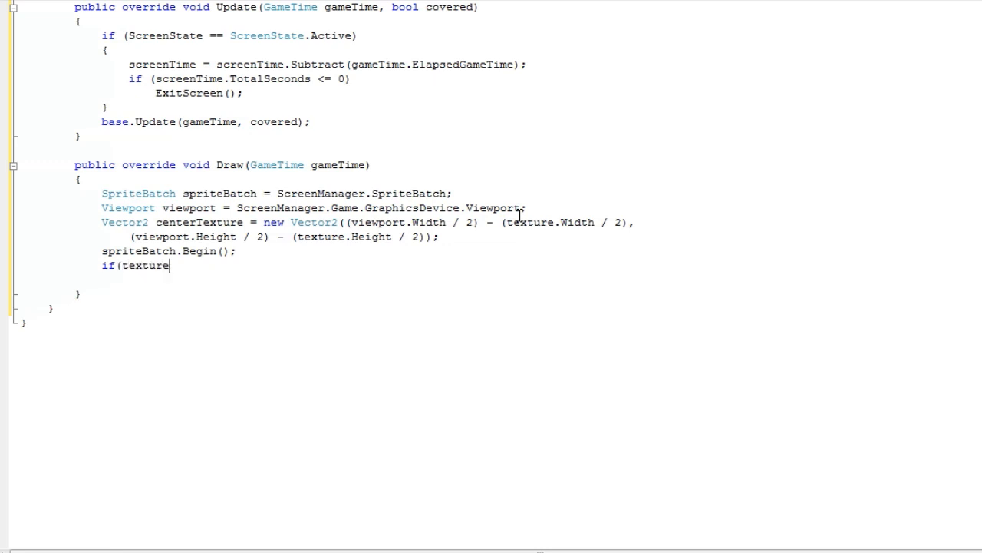
pyautogui.write('.Width <=')
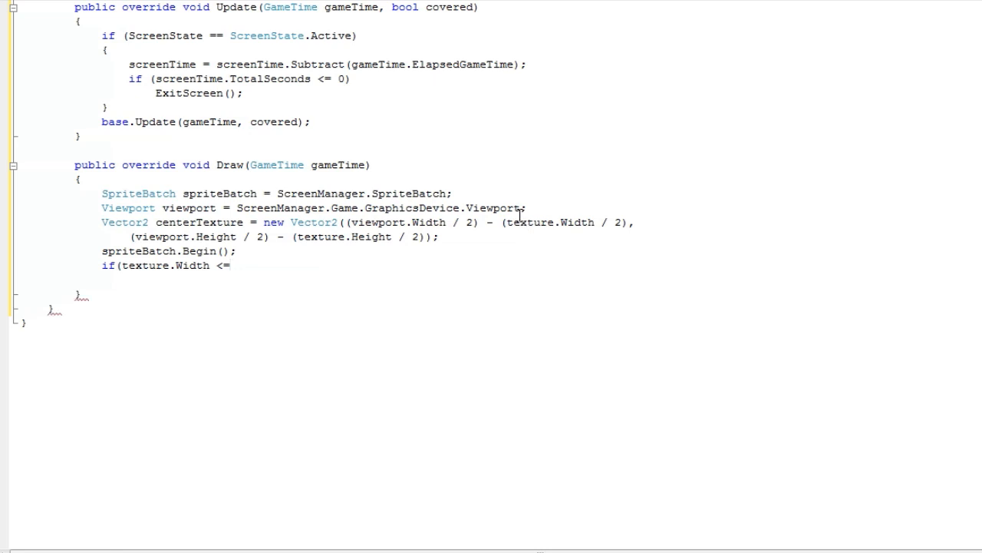
pyautogui.press('Backspace')
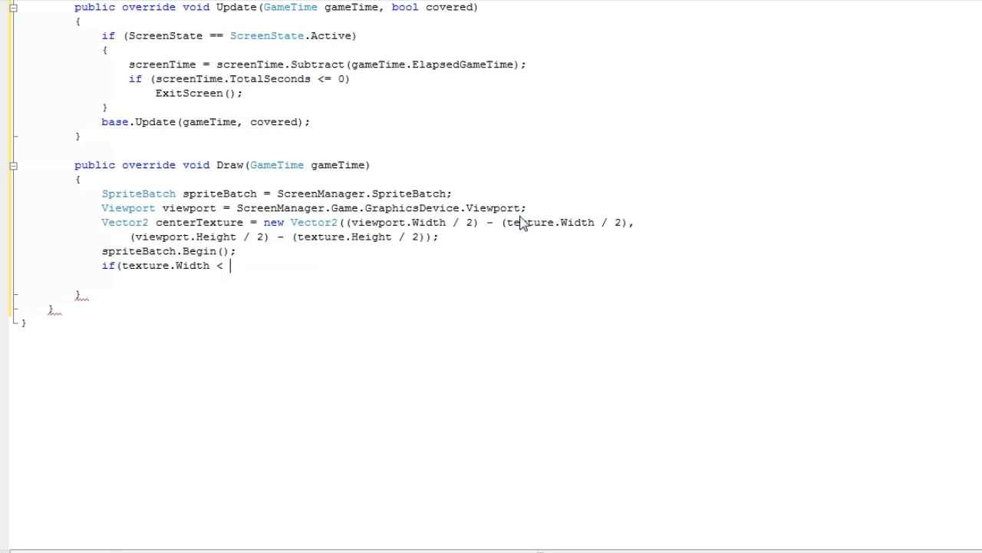
pyautogui.write('viewport.Width')
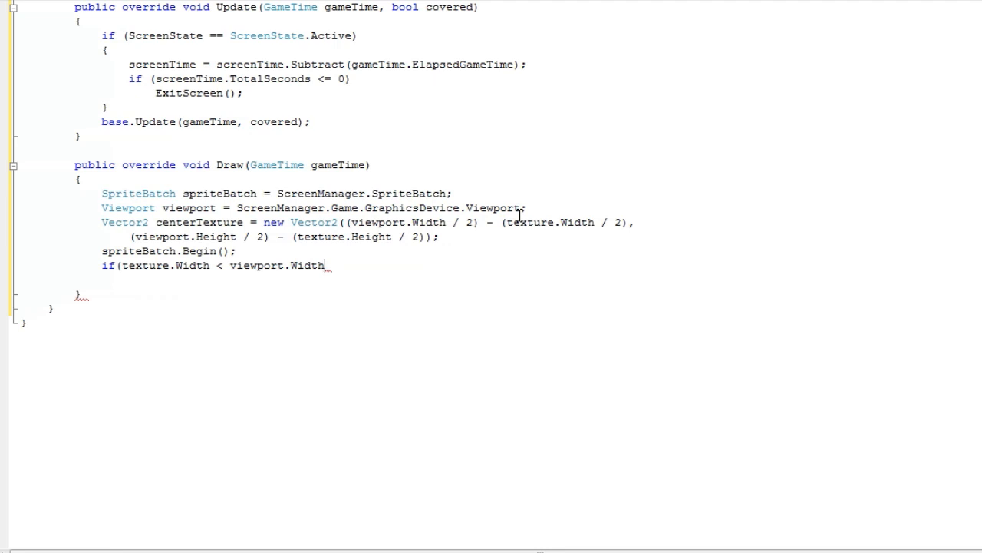
pyautogui.write(',')
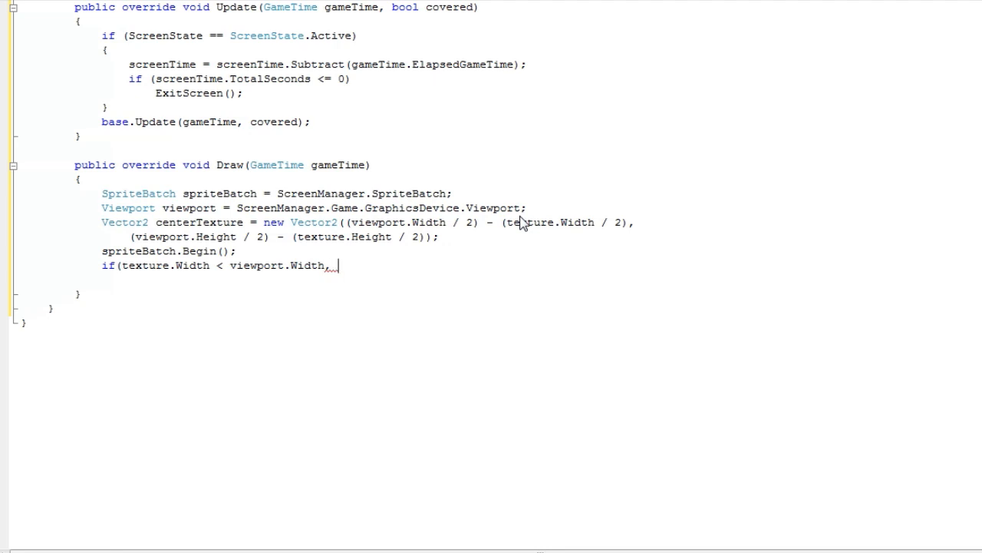
pyautogui.write('=')
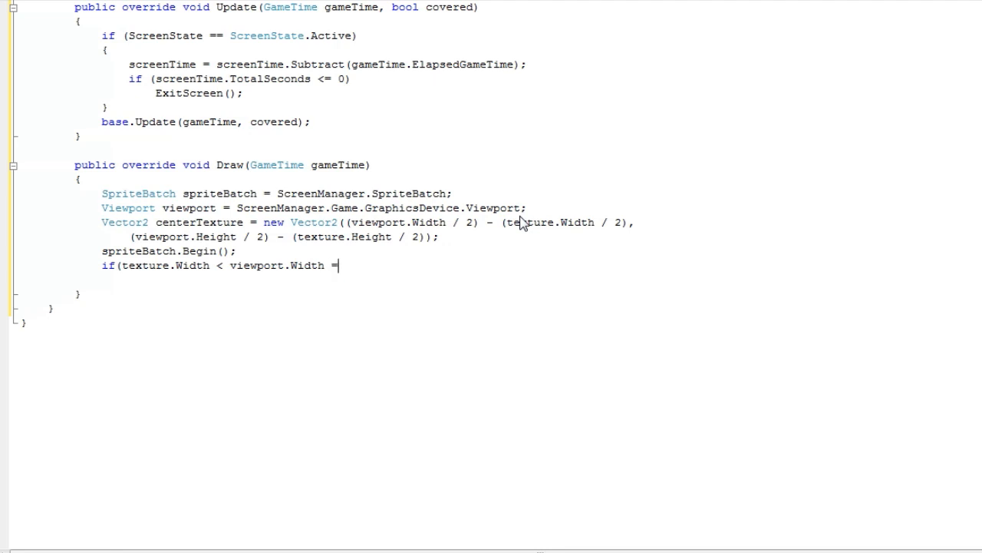
pyautogui.press('Backspace')
pyautogui.write('||')
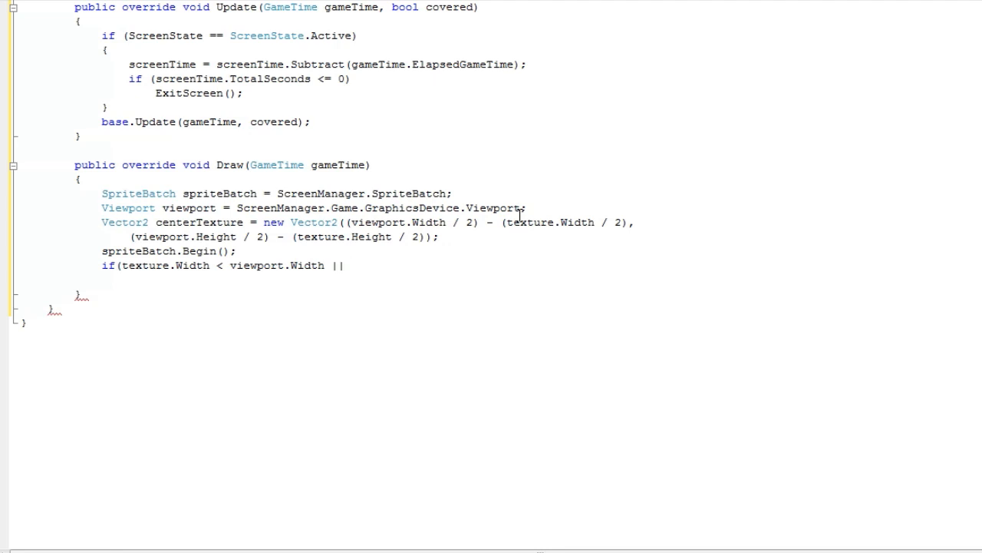
pyautogui.write('texture.h')
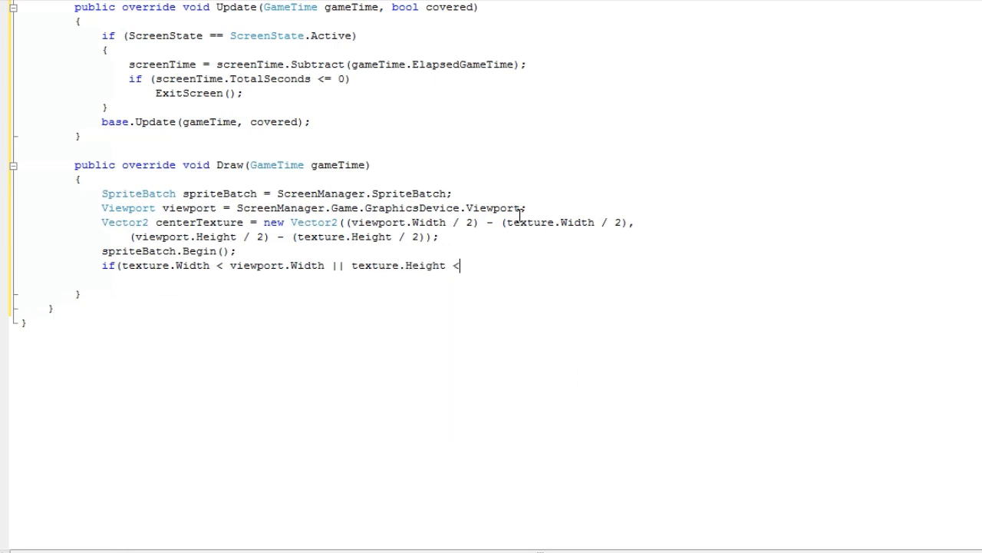
pyautogui.write('viewport.h')
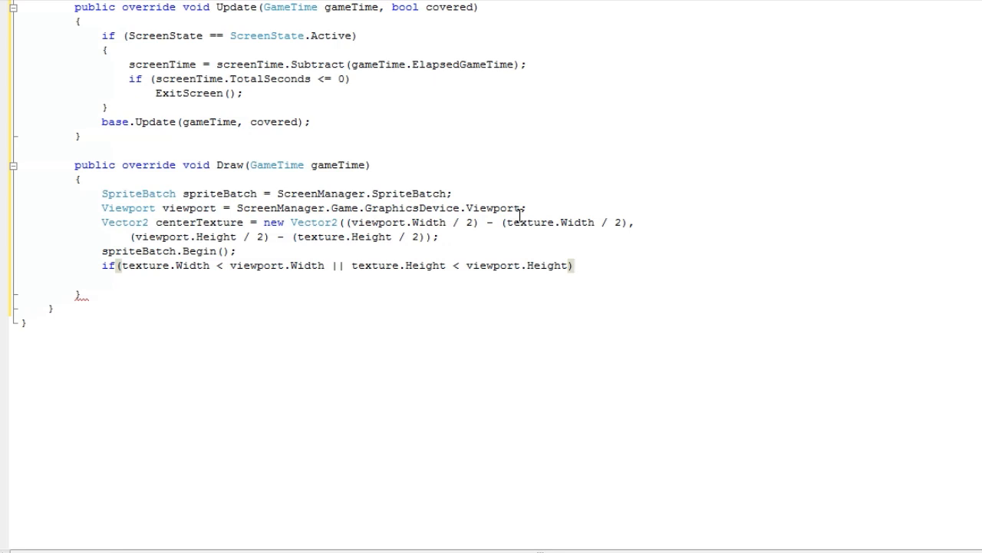
pyautogui.click(574, 265)
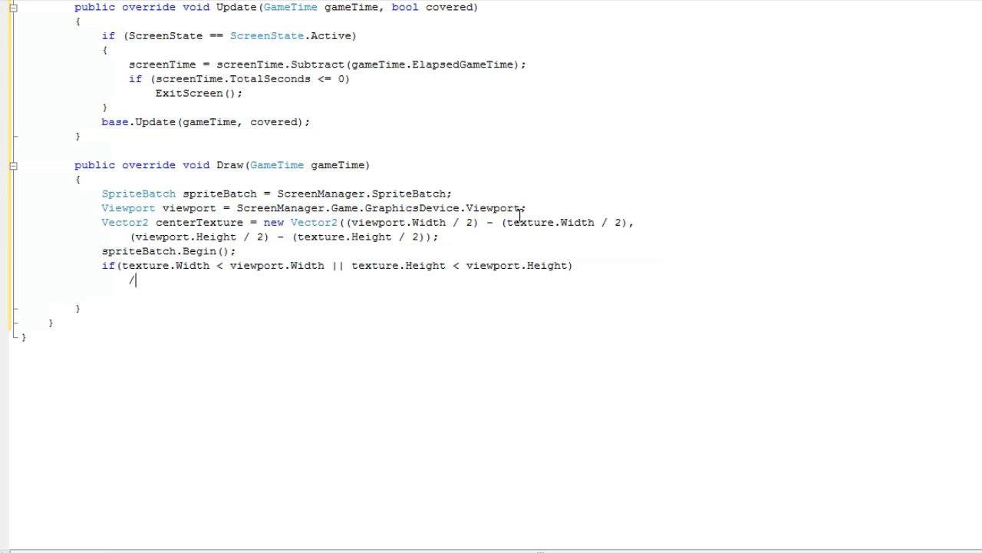
# Step: Add the placeholder line //DrawFade(); under the size check
pyautogui.write('/DrawF')
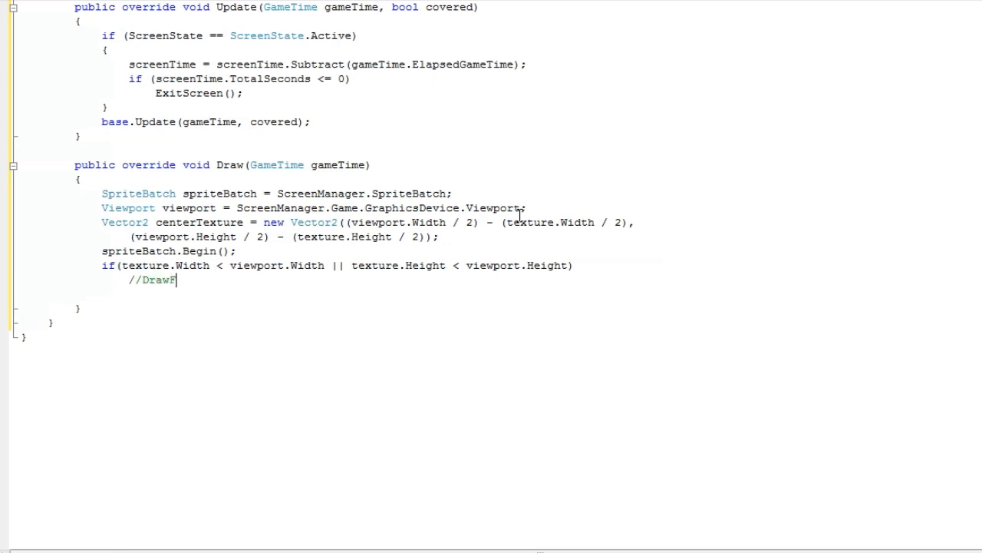
pyautogui.write('ade')
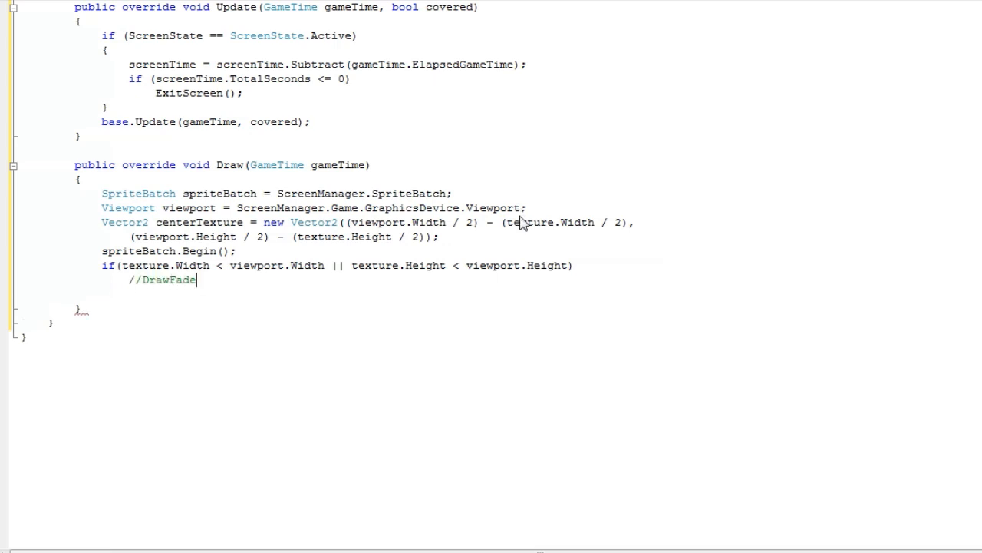
pyautogui.write('();')
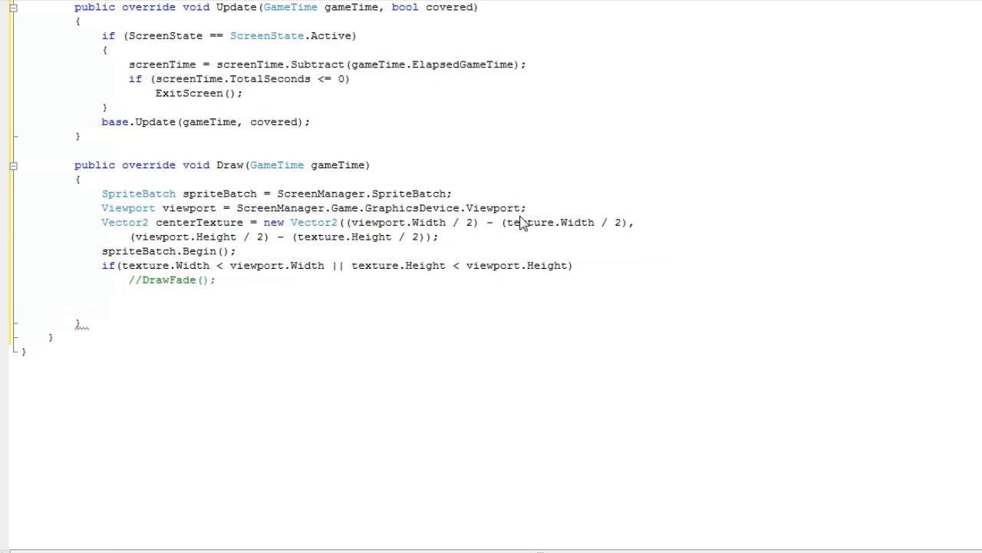
# Step: Type spriteBatch.Draw(texture, centerTexture, new Color( and begin the Color argument
pyautogui.write('spriteBatch')
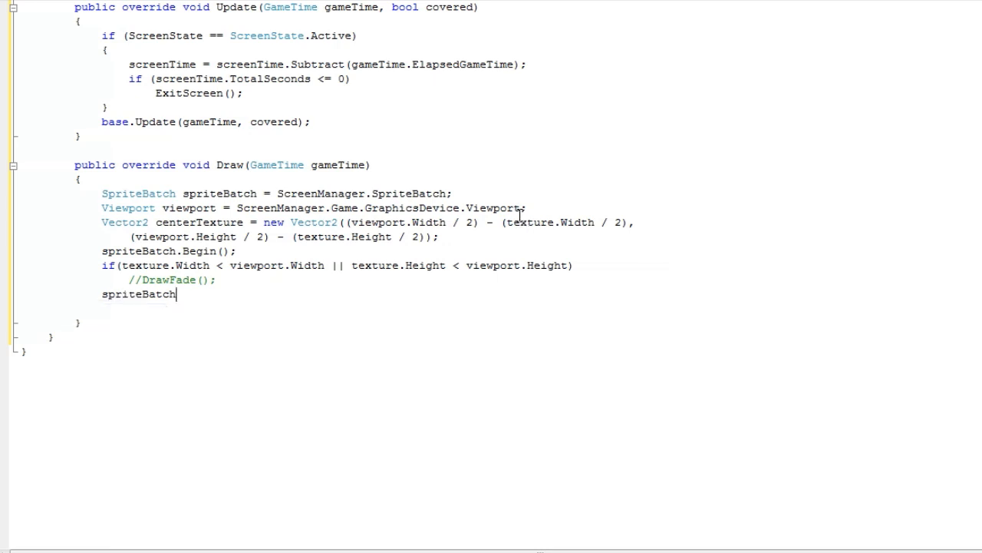
pyautogui.write('.Draw')
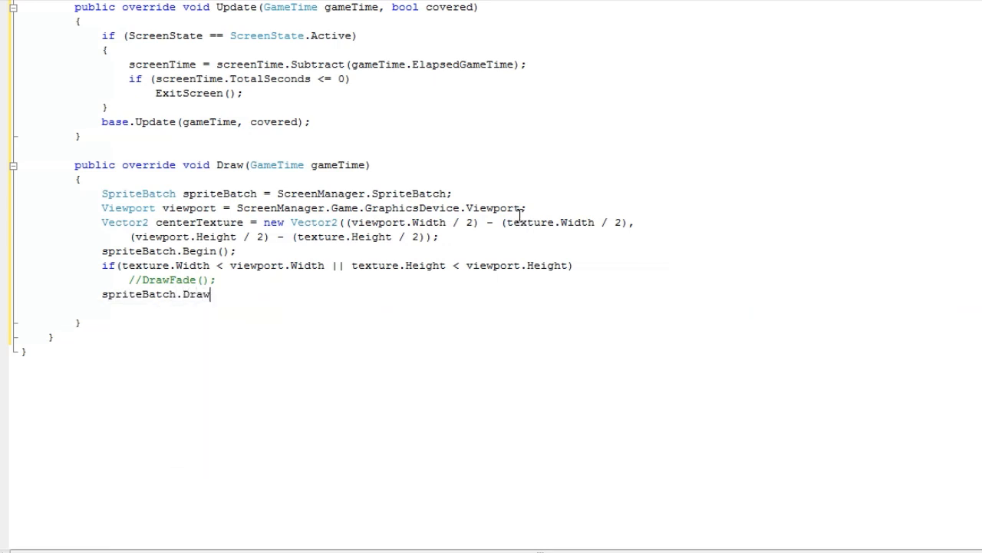
pyautogui.write('(texture')
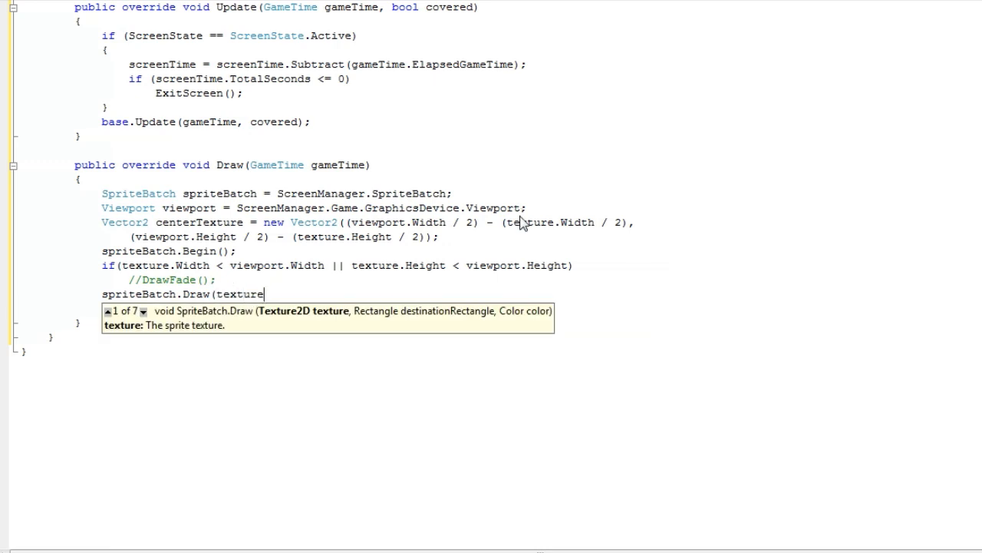
pyautogui.write(', centerTexture')
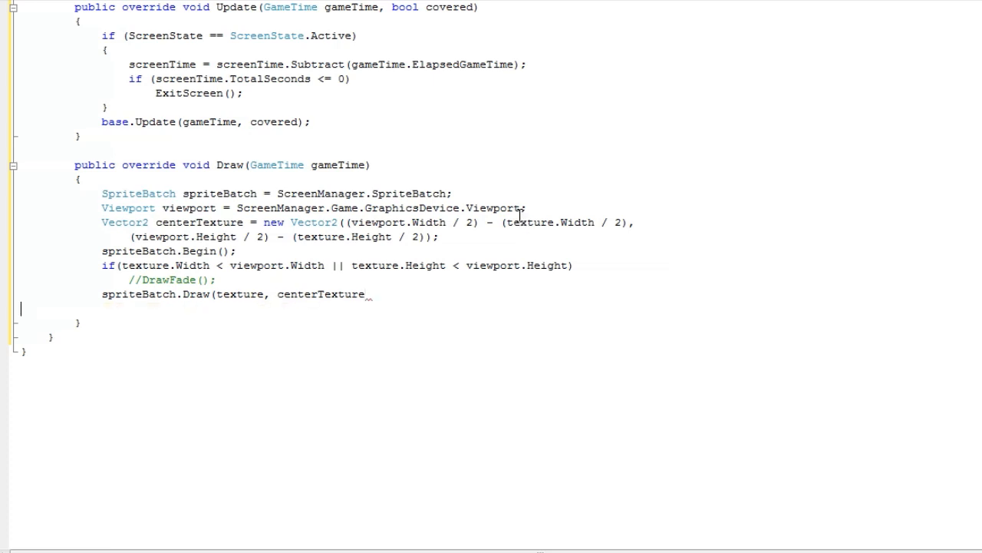
pyautogui.write(',')
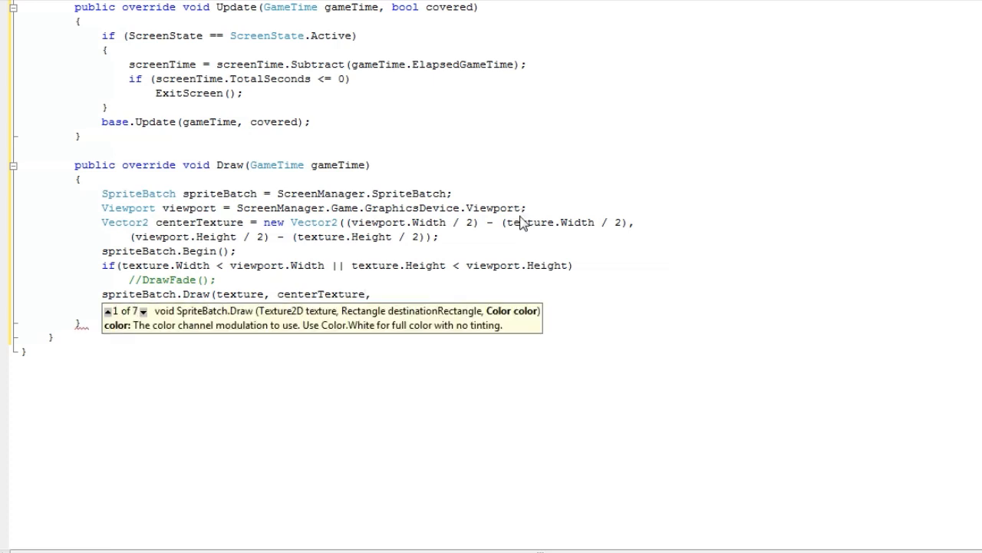
pyautogui.write('new')
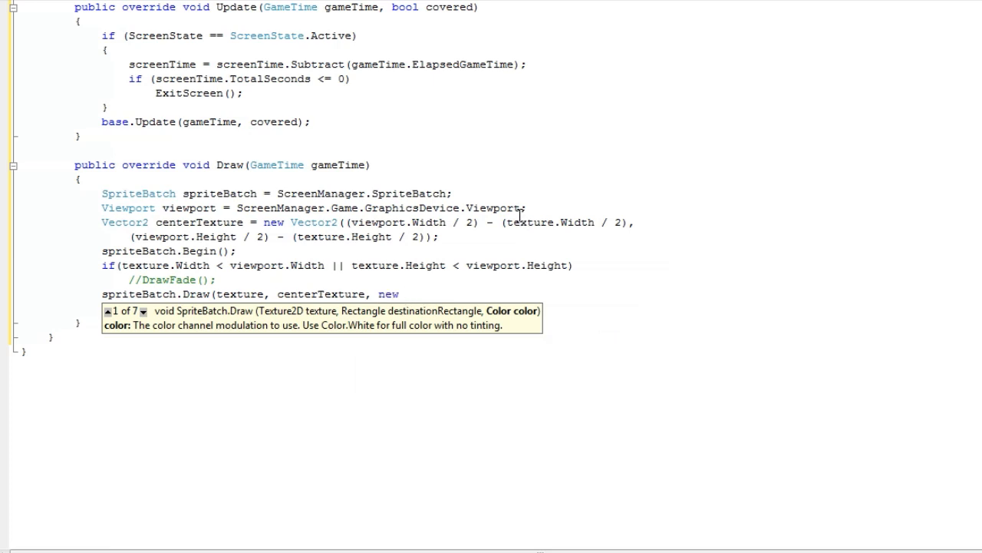
pyautogui.write('Color (')
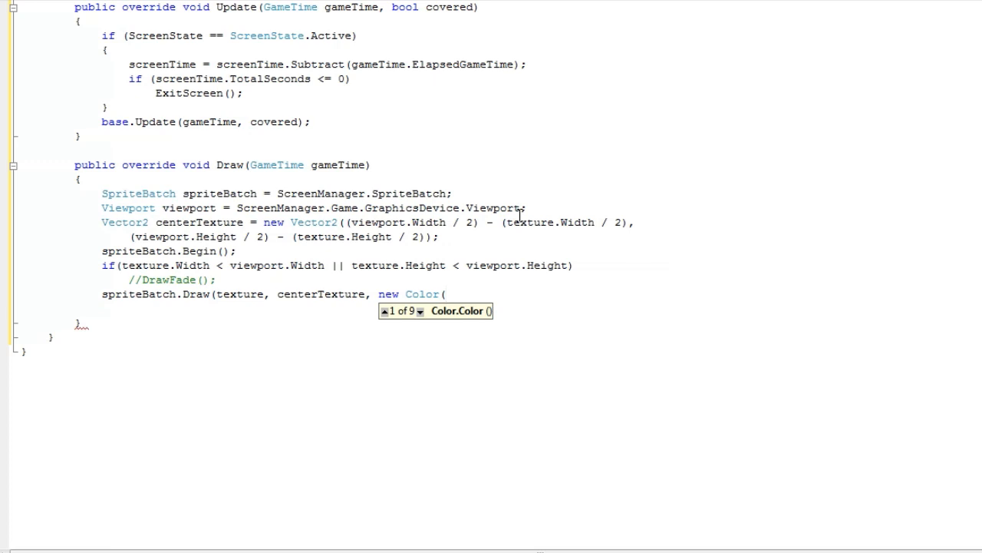
pyautogui.write('Colo')
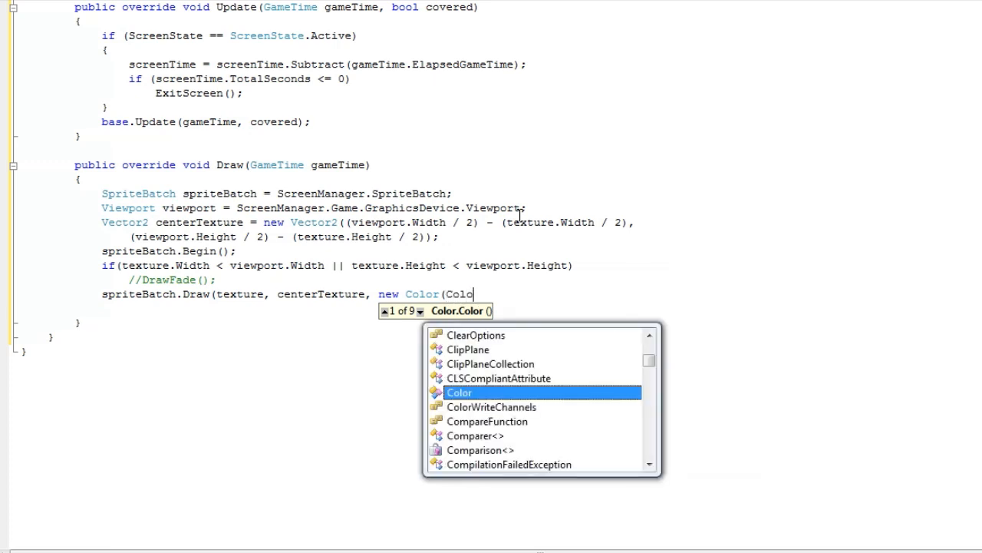